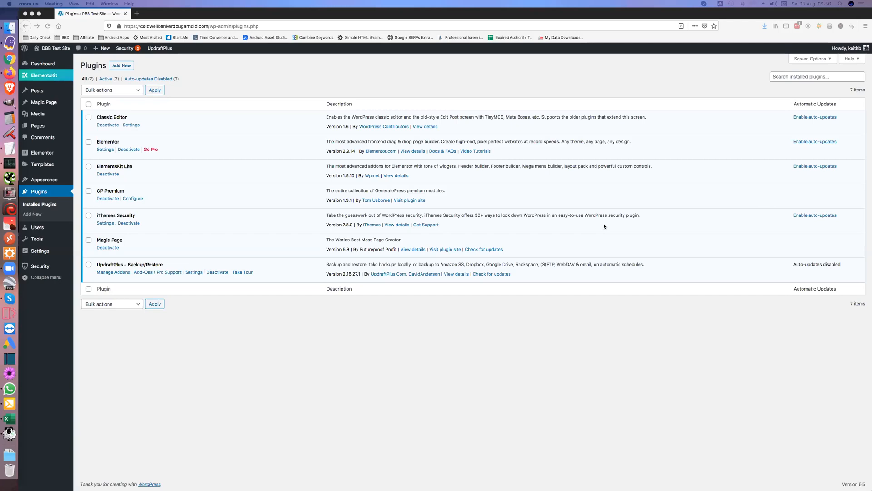
pyautogui.moveTo(71, 99)
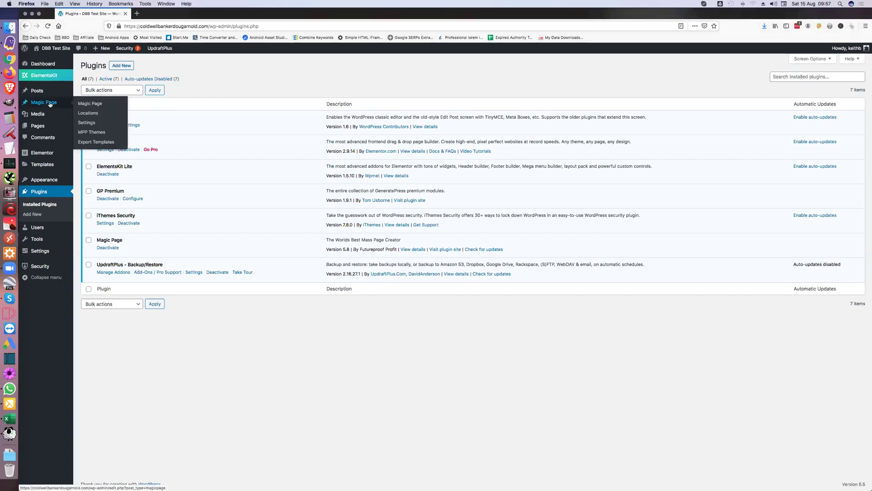
pyautogui.moveTo(91, 132)
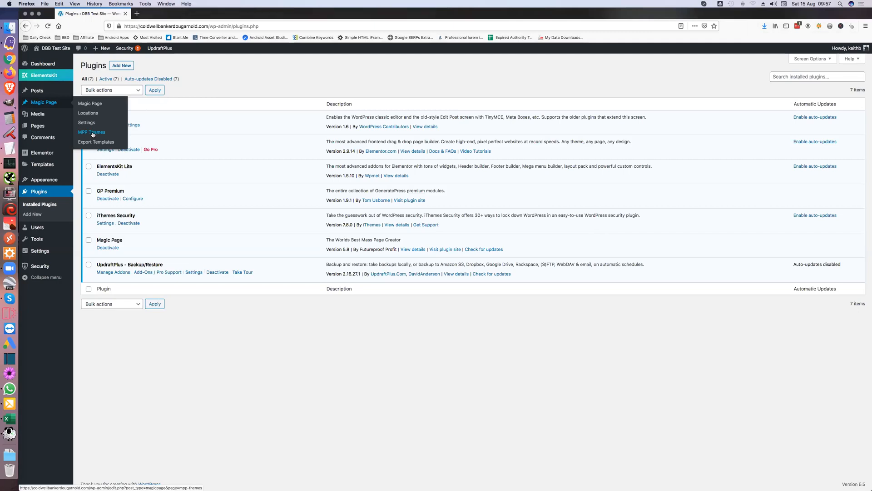
# Step: Open the Magic Page plugin's MPP Themes gallery from the admin sidebar
pyautogui.click(91, 132)
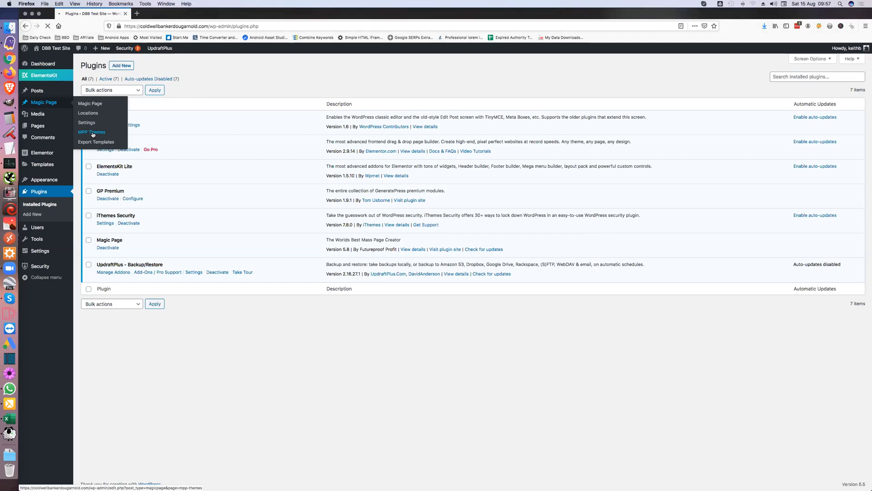
pyautogui.click(91, 132)
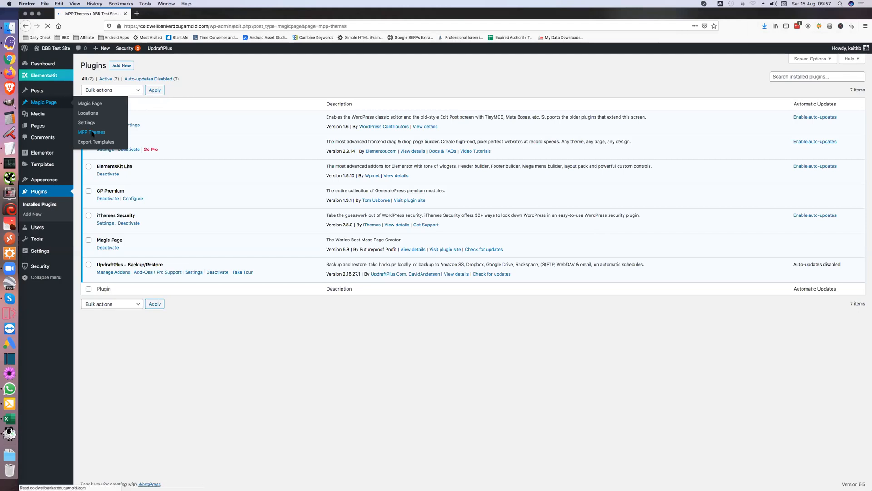
# Step: Download the Appliances Repair template, allow this site's pop-ups in Firefox, and cancel the save
pyautogui.click(91, 132)
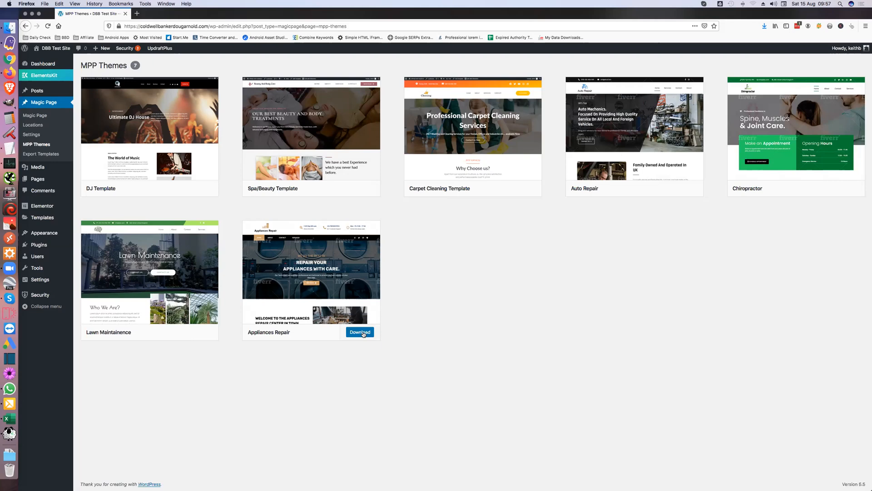
pyautogui.click(360, 332)
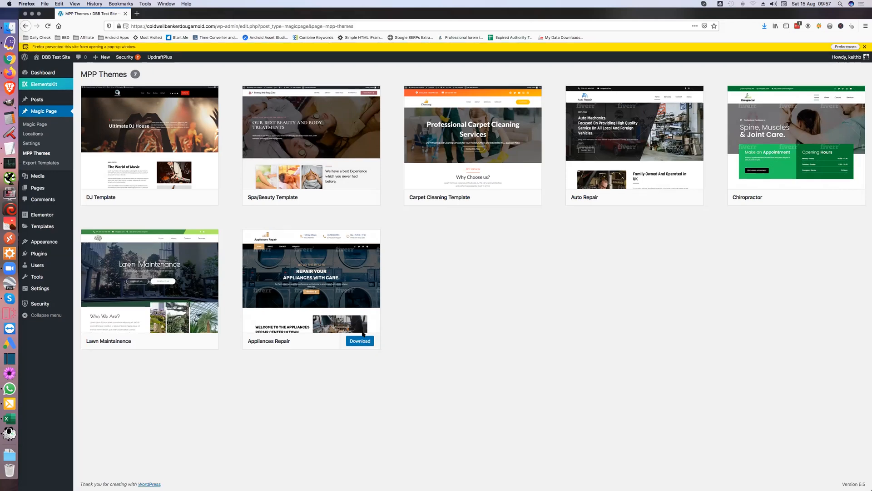
pyautogui.moveTo(795, 139)
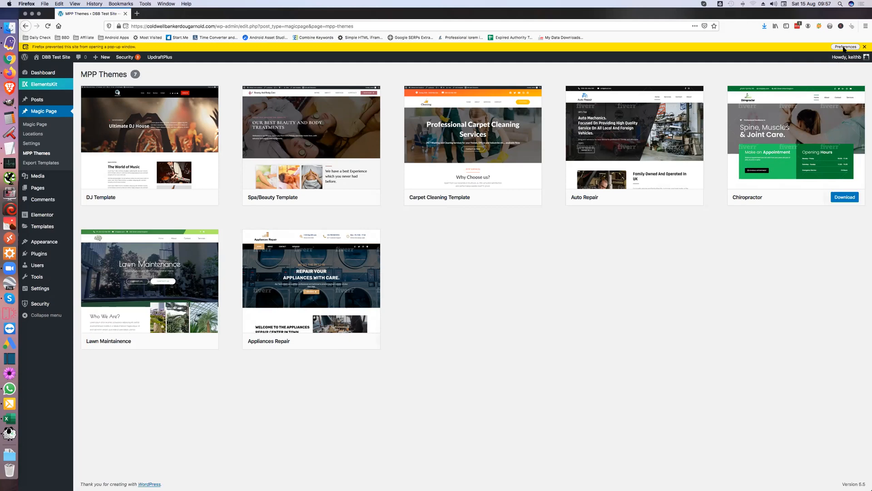
pyautogui.click(845, 47)
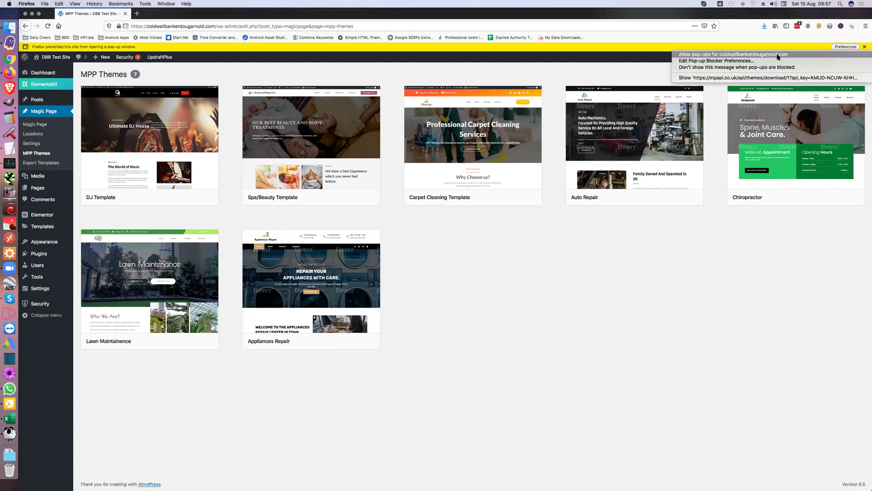
pyautogui.click(866, 46)
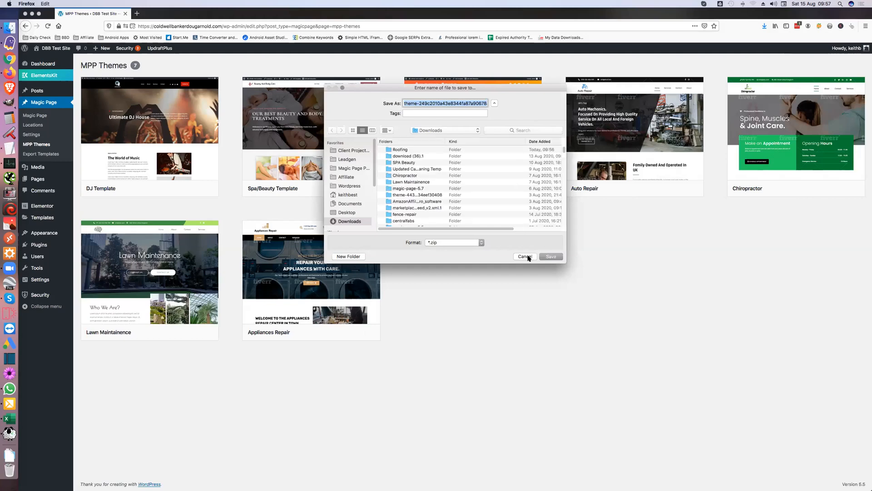
pyautogui.click(525, 256)
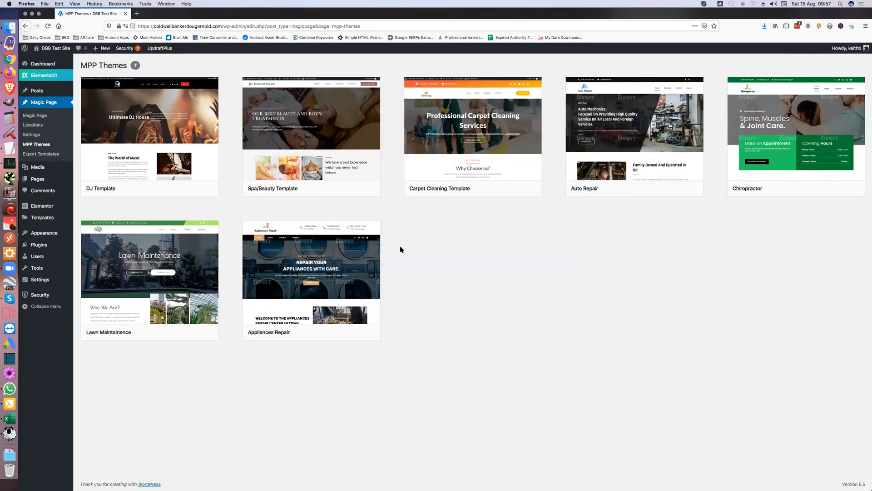
pyautogui.moveTo(280, 215)
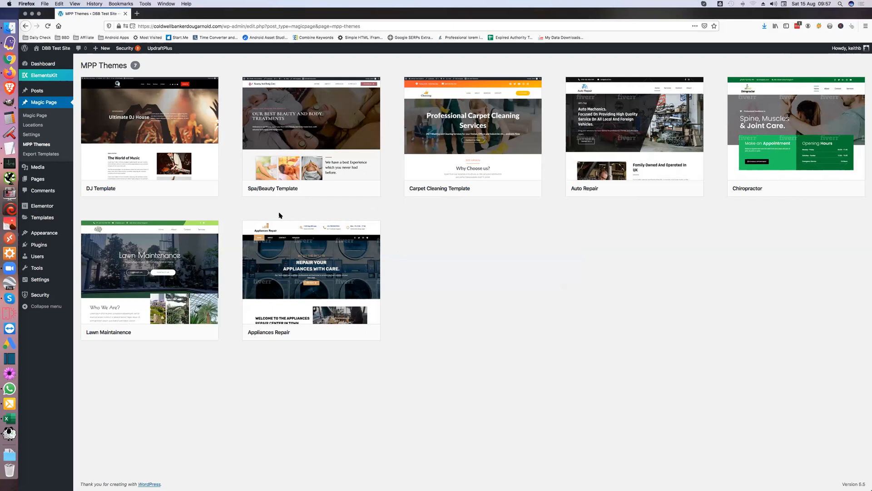
pyautogui.moveTo(39, 245)
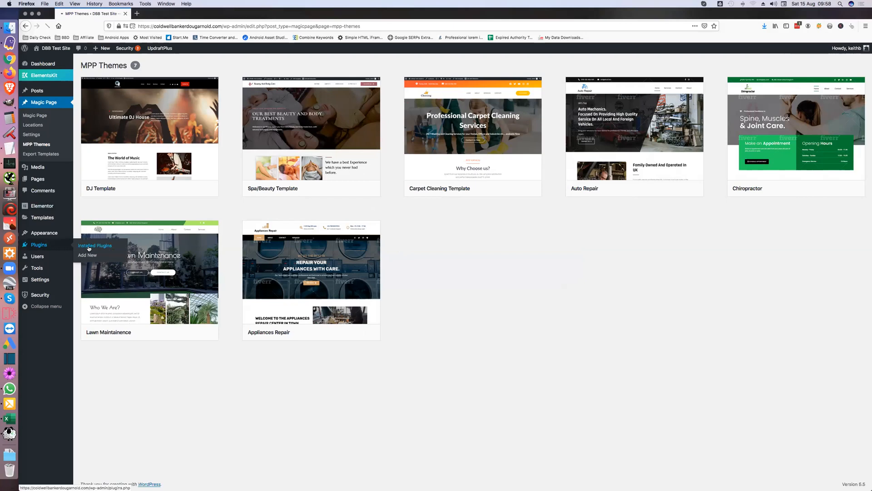
# Step: Open Installed Plugins to view the seven active plugins, including Magic Page
pyautogui.click(95, 246)
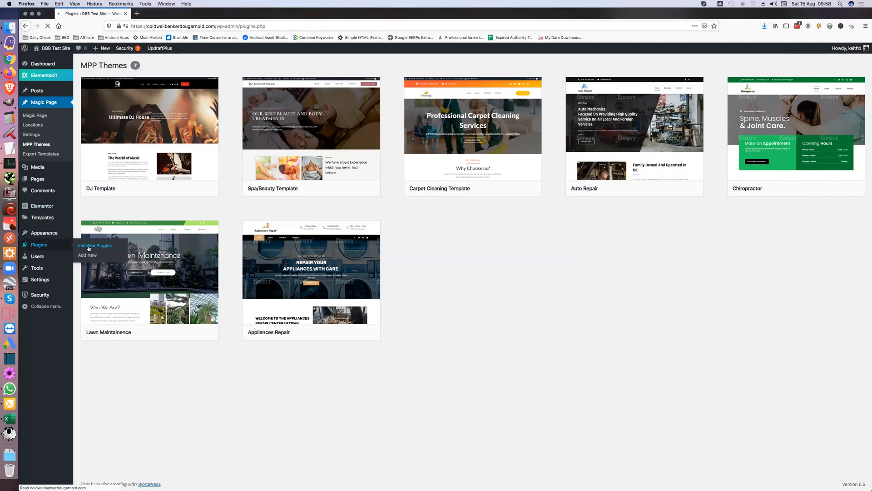
pyautogui.click(95, 245)
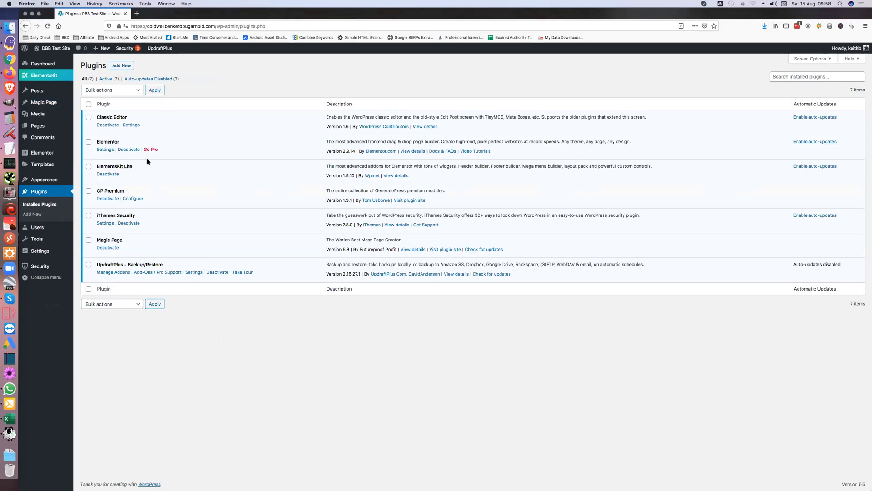
pyautogui.moveTo(101, 163)
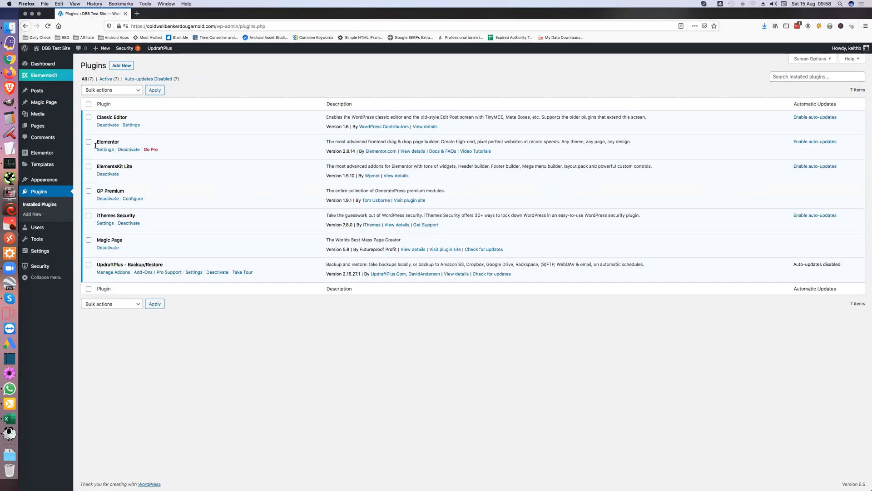
pyautogui.moveTo(107, 191)
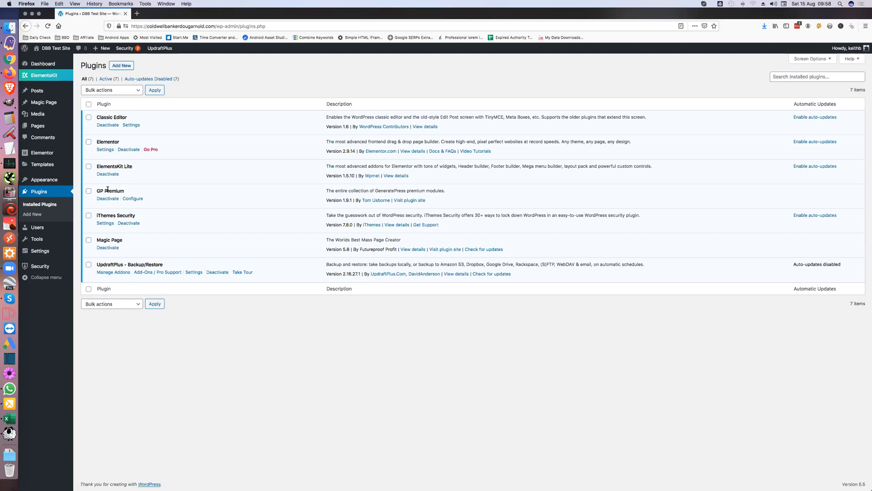
pyautogui.moveTo(115, 198)
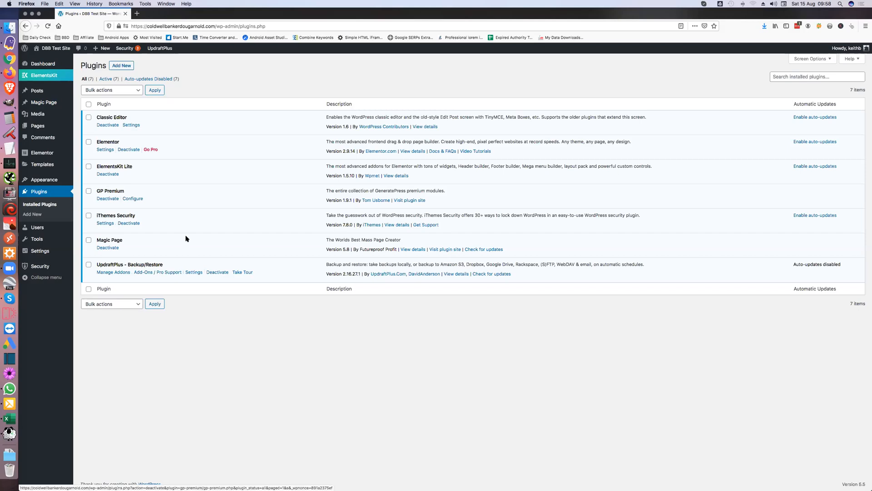
pyautogui.moveTo(107, 240)
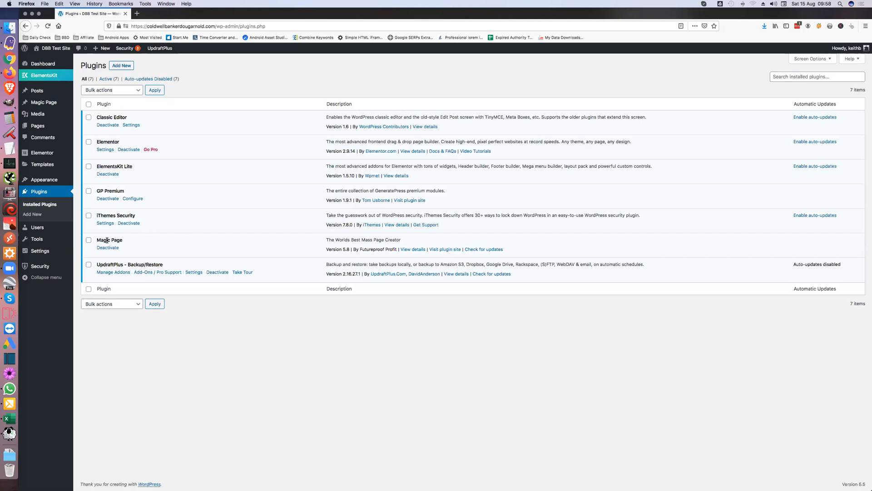
pyautogui.moveTo(113, 256)
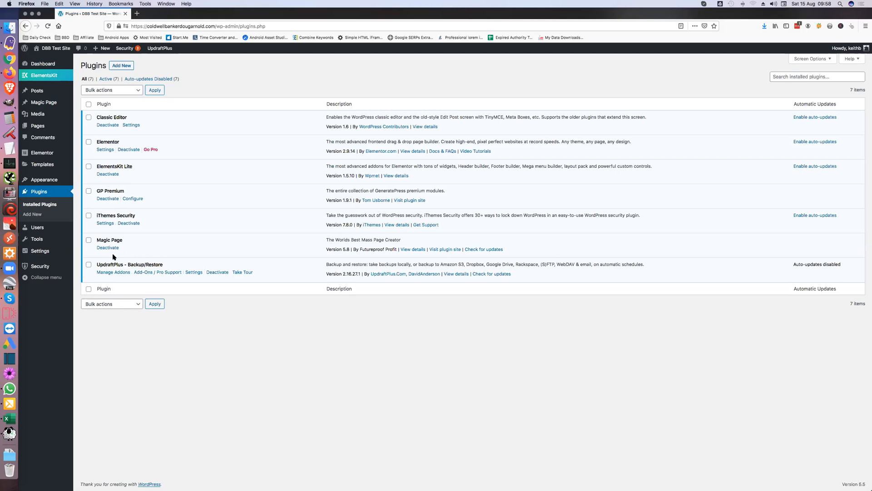
pyautogui.moveTo(225, 194)
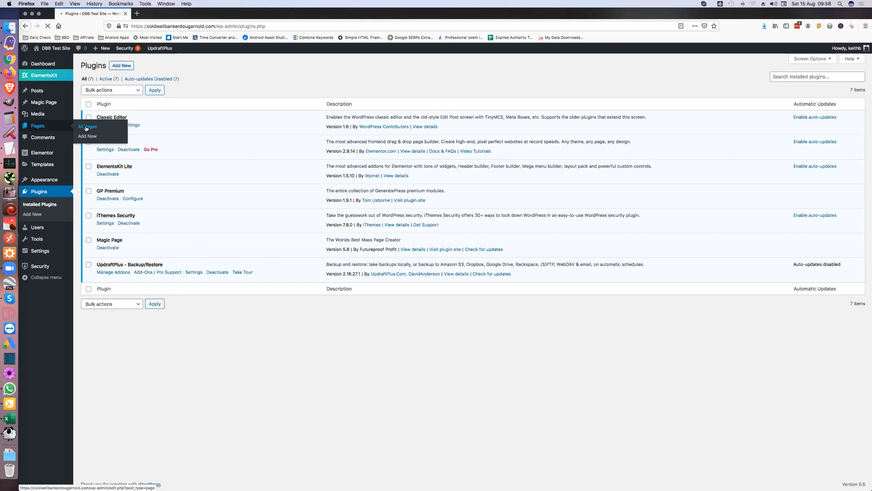
# Step: In Elementor Settings > General, enable Magic Page alongside the Posts and Pages post types
pyautogui.click(87, 126)
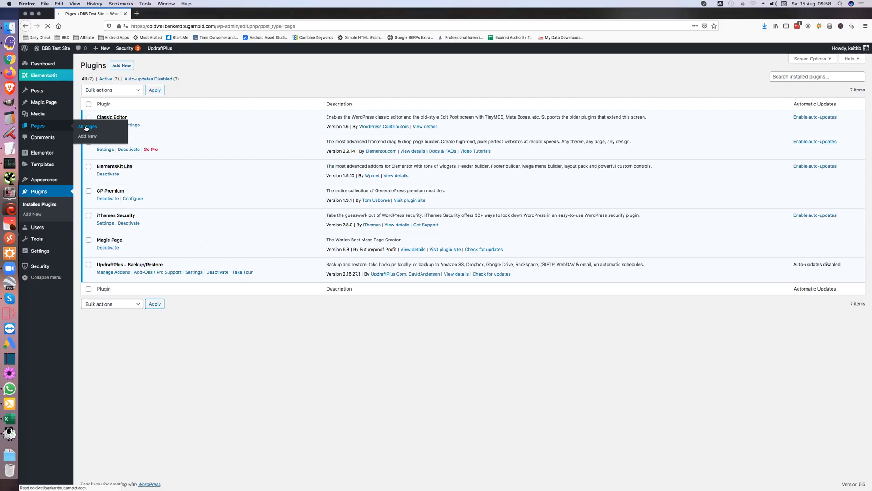
pyautogui.click(88, 126)
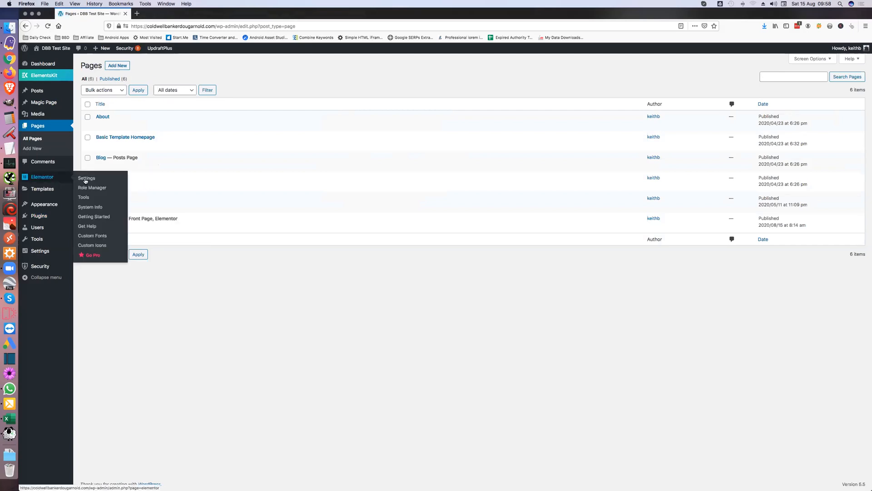
pyautogui.click(87, 178)
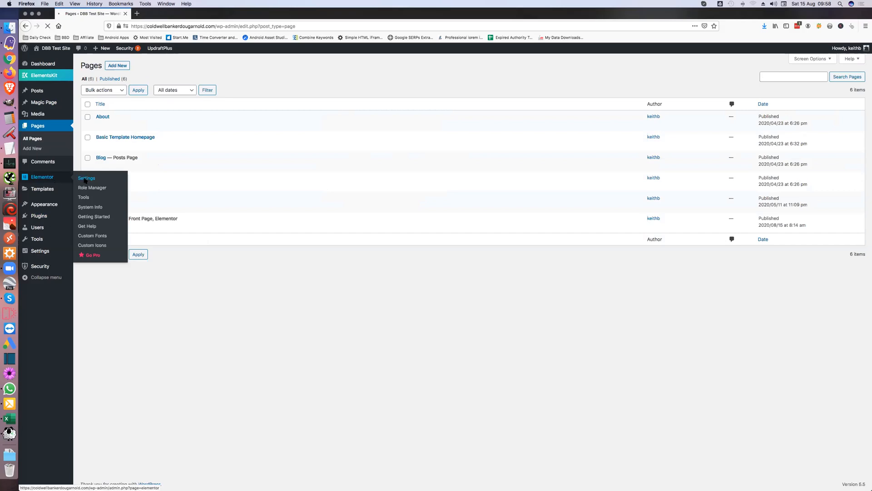
pyautogui.click(86, 178)
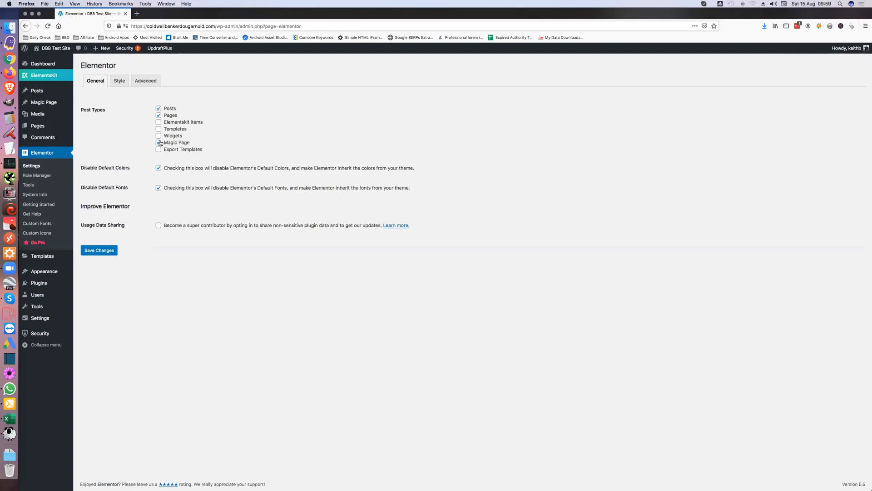
pyautogui.click(159, 142)
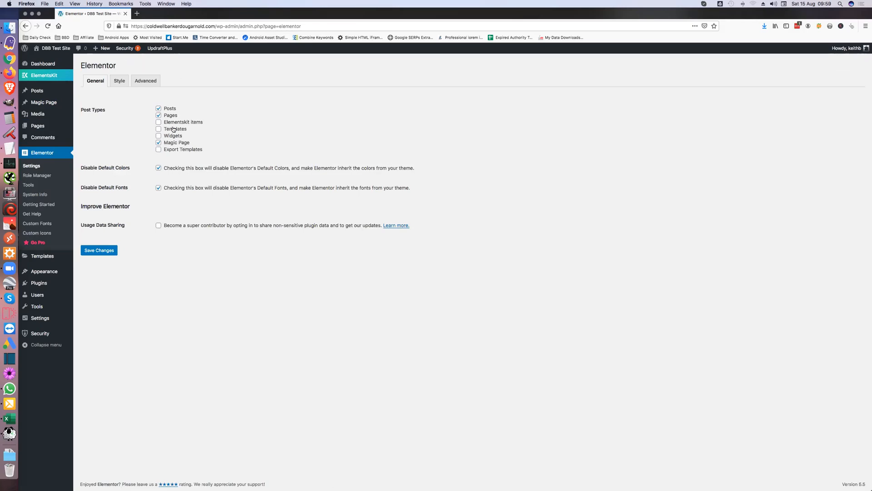
pyautogui.click(158, 142)
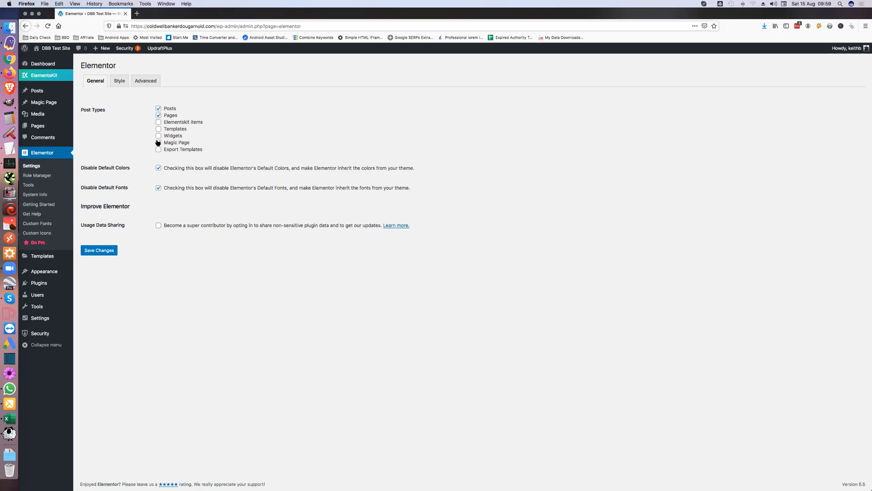
pyautogui.click(158, 142)
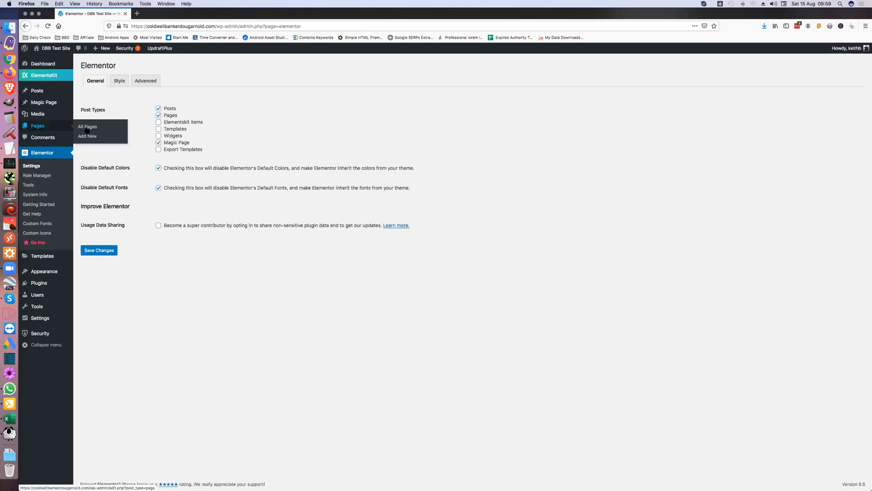
# Step: Edit the Home Page with Elementor and bring up its Add Template library
pyautogui.click(87, 126)
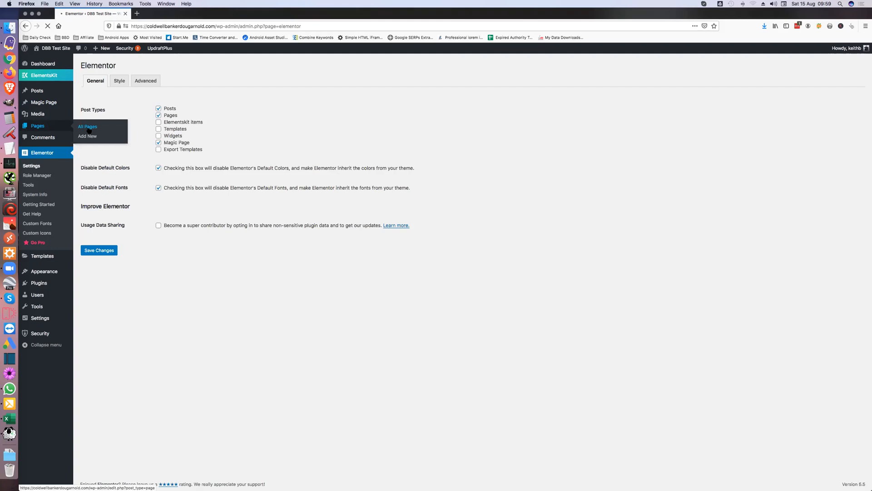
pyautogui.click(87, 126)
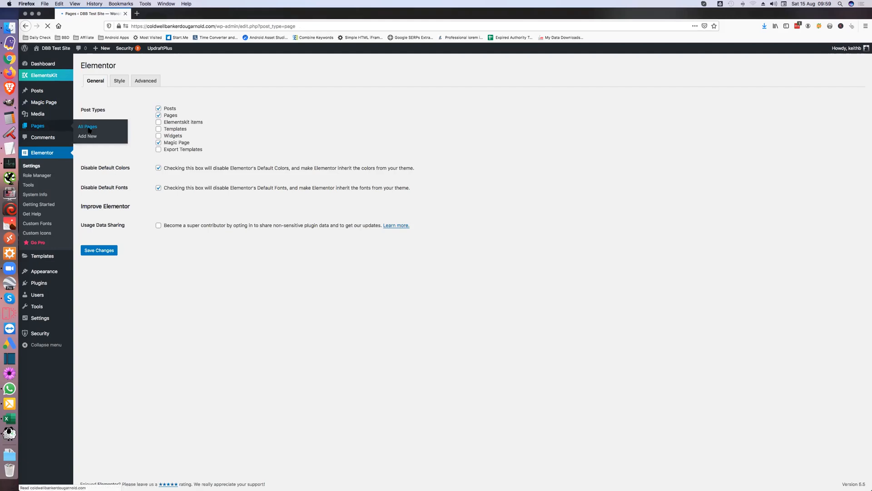
pyautogui.click(87, 126)
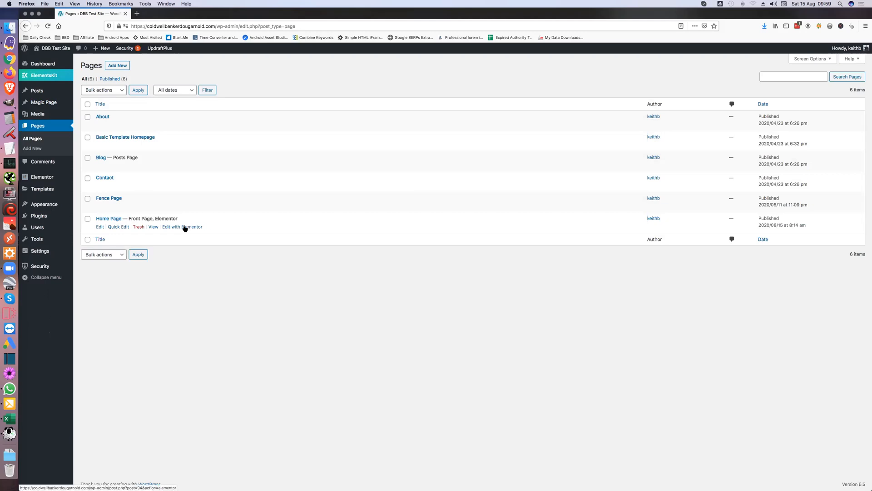
pyautogui.click(182, 226)
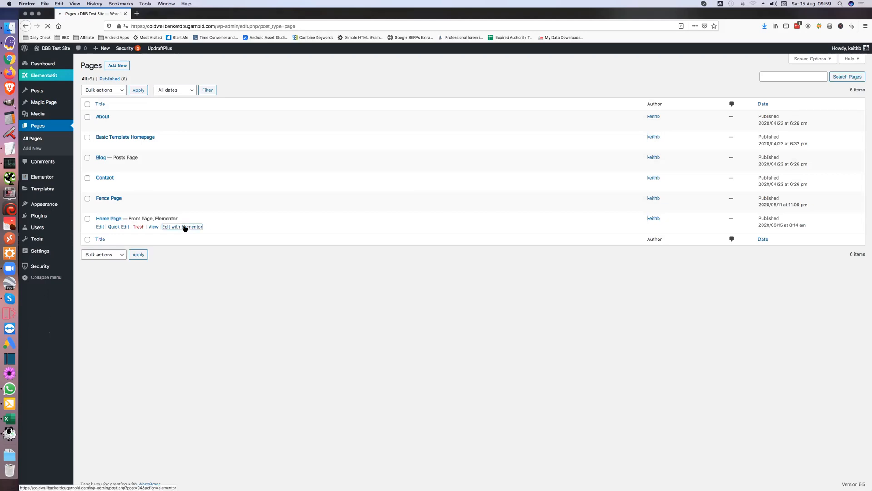
pyautogui.click(182, 226)
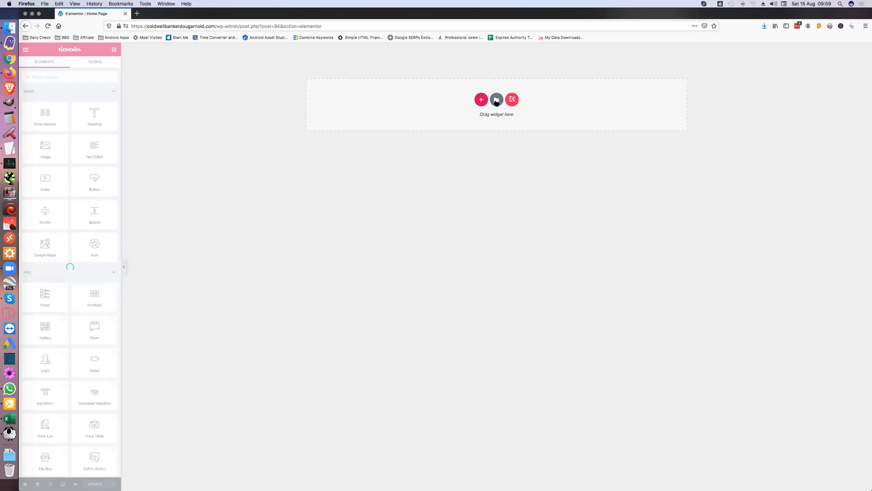
pyautogui.moveTo(496, 99)
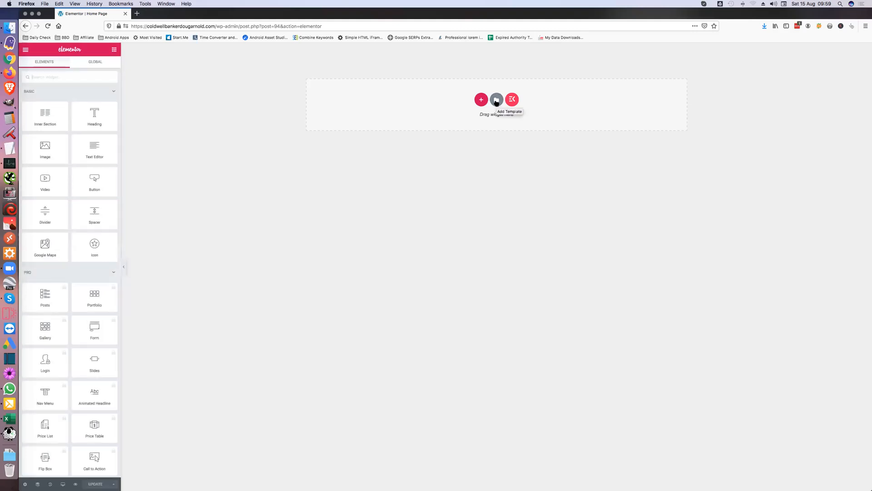
pyautogui.click(495, 99)
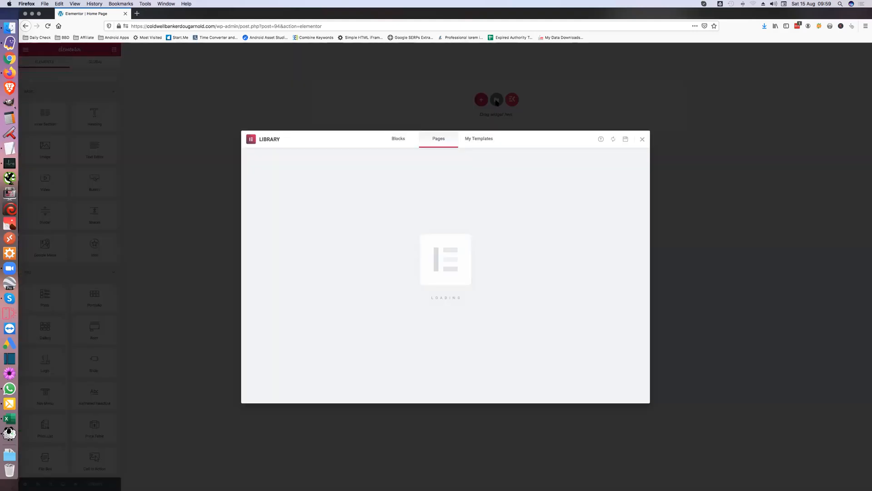
pyautogui.moveTo(600, 142)
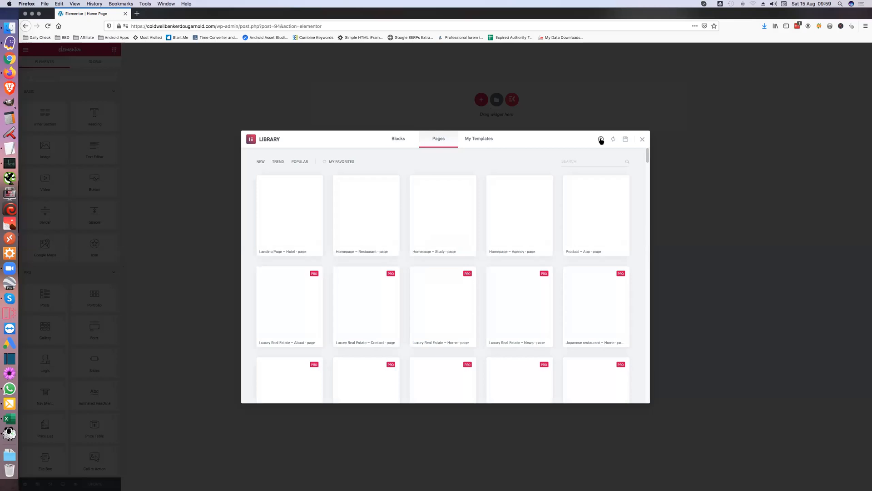
# Step: Switch the template Library modal to its Import Template upload screen
pyautogui.click(600, 139)
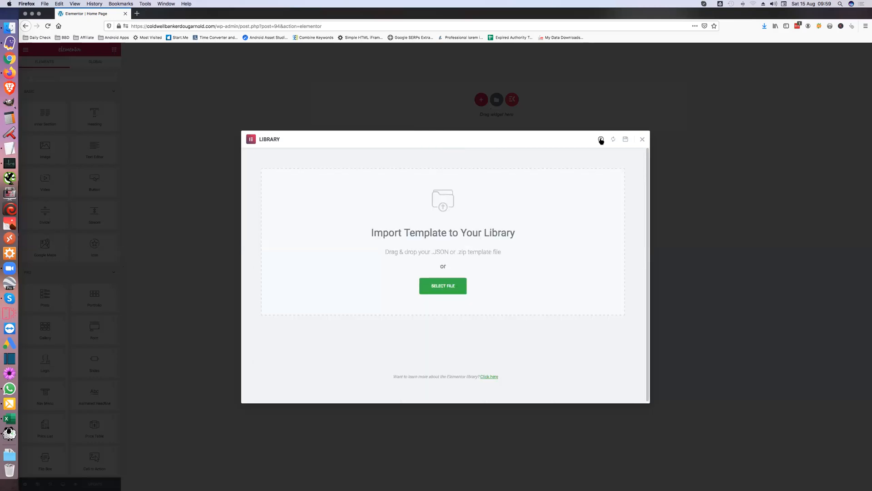
pyautogui.moveTo(410, 252)
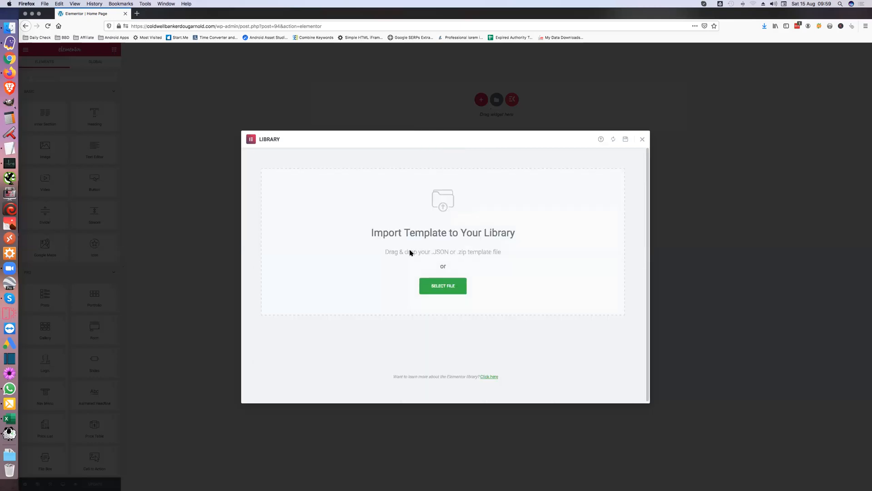
pyautogui.moveTo(403, 277)
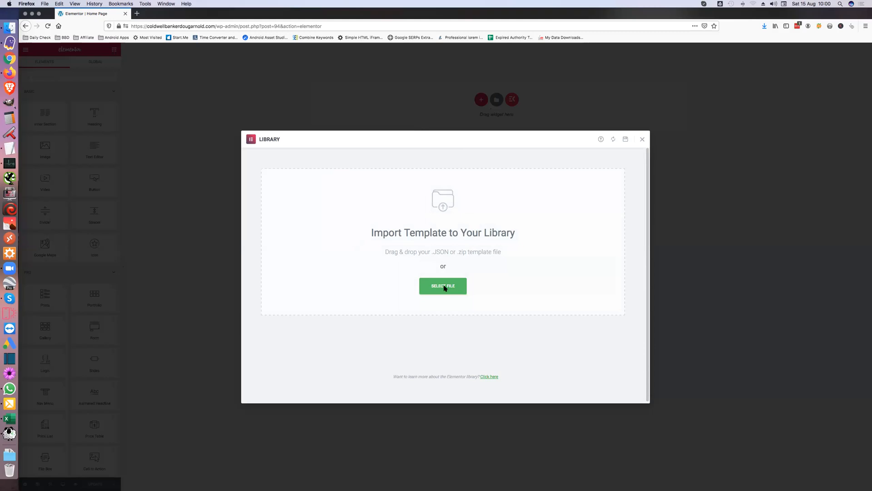
# Step: Choose Spa - Home.json from Downloads > SPA Beauty as the template file to import
pyautogui.click(442, 285)
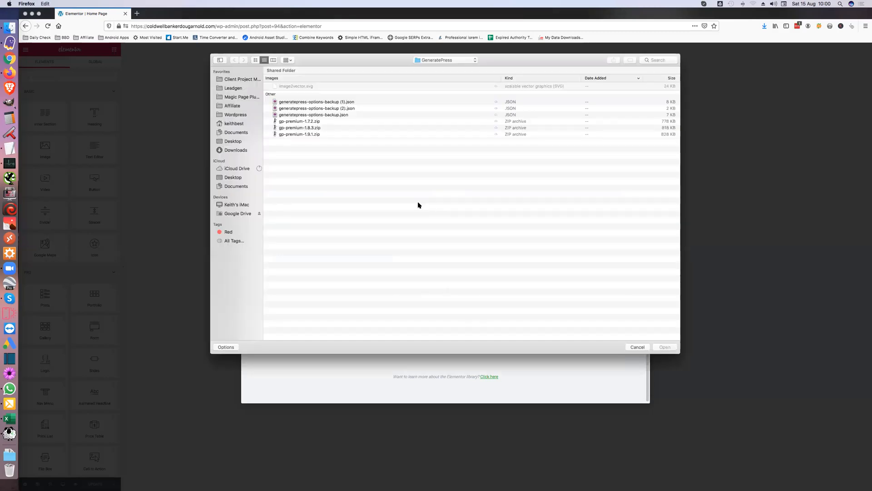
pyautogui.moveTo(227, 91)
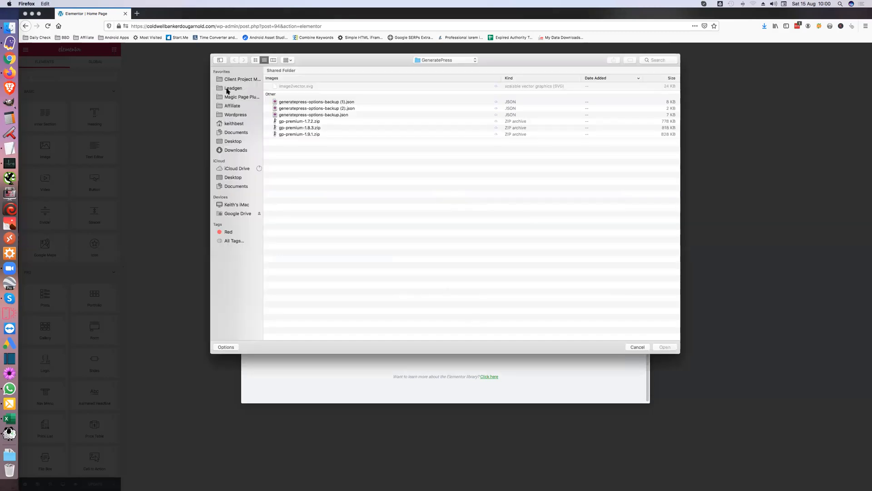
pyautogui.moveTo(234, 97)
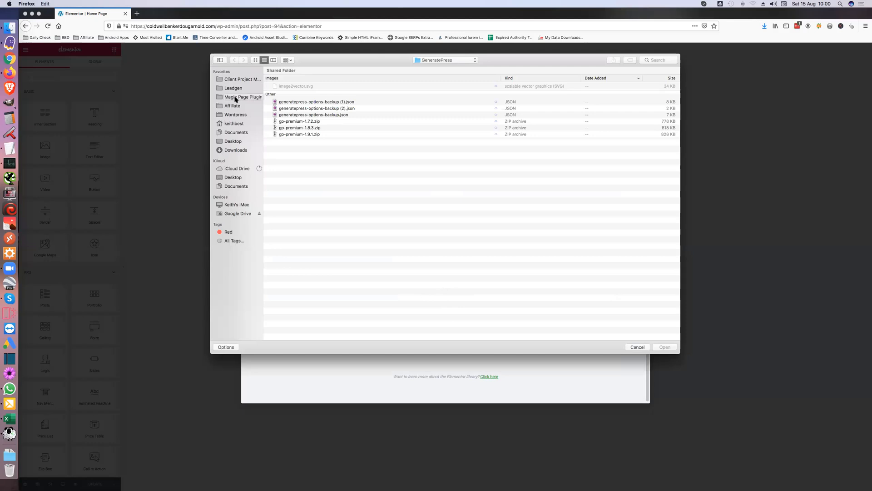
pyautogui.moveTo(246, 149)
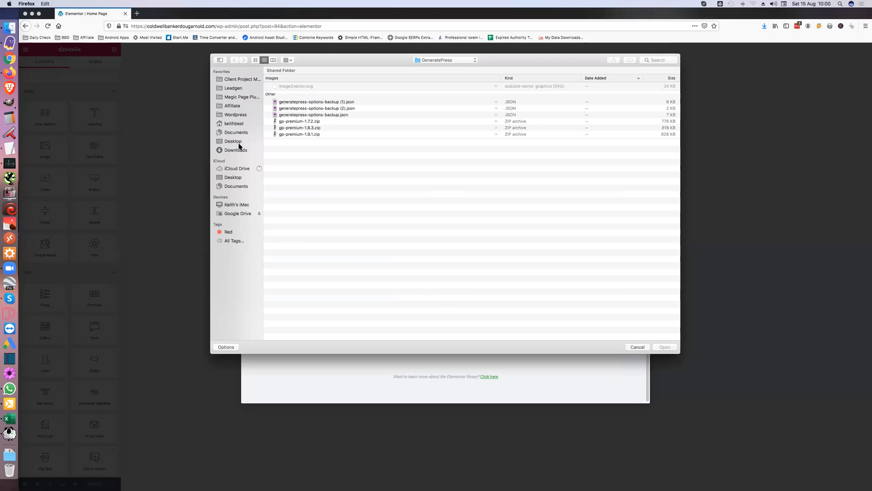
pyautogui.click(235, 151)
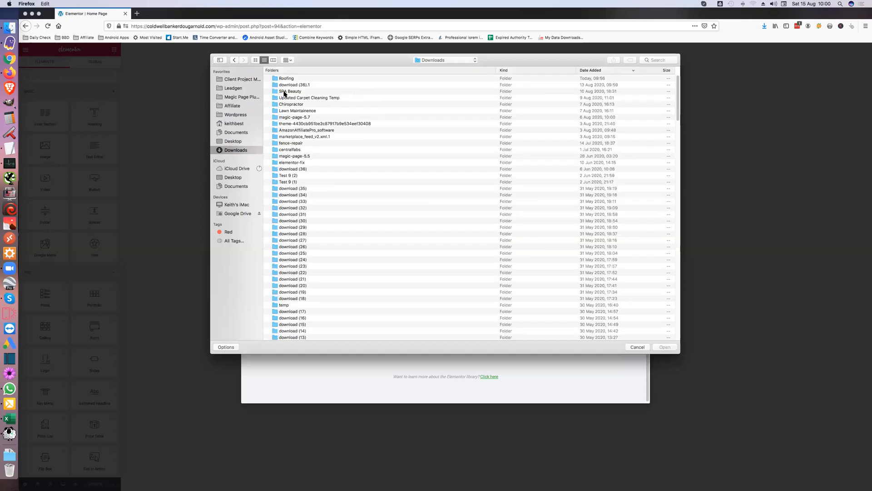
pyautogui.doubleClick(290, 91)
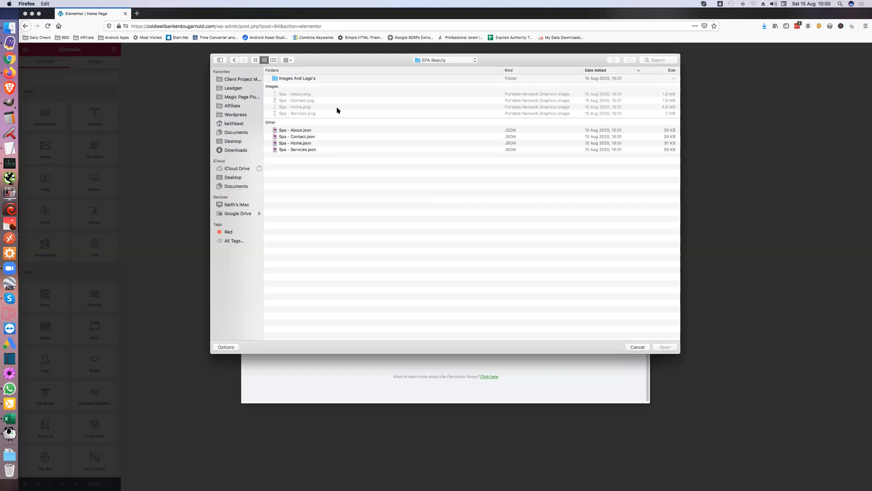
pyautogui.moveTo(294, 144)
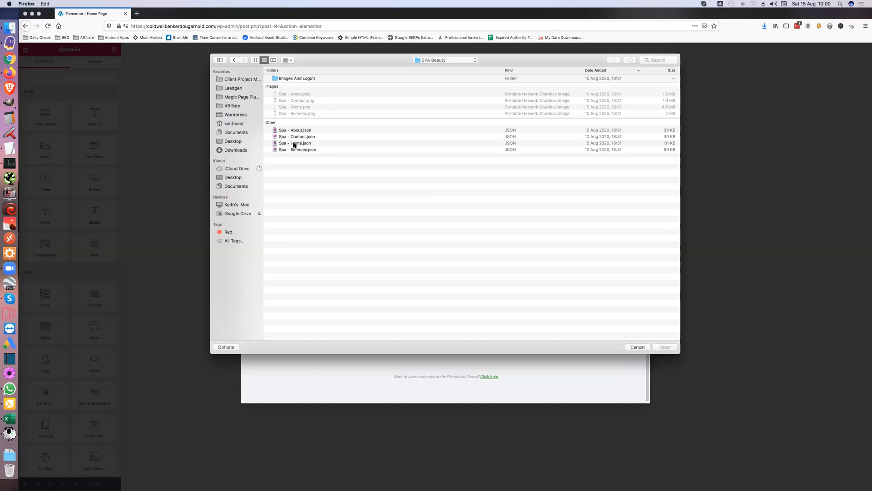
pyautogui.click(295, 143)
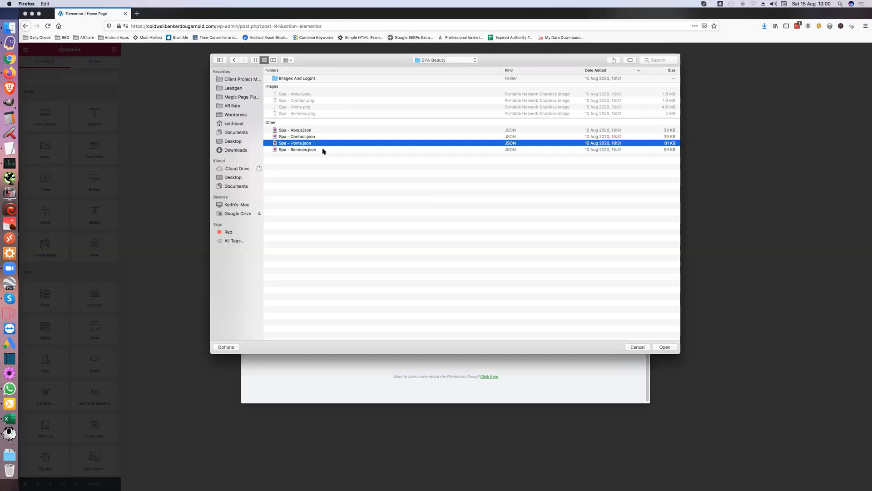
pyautogui.moveTo(290, 143)
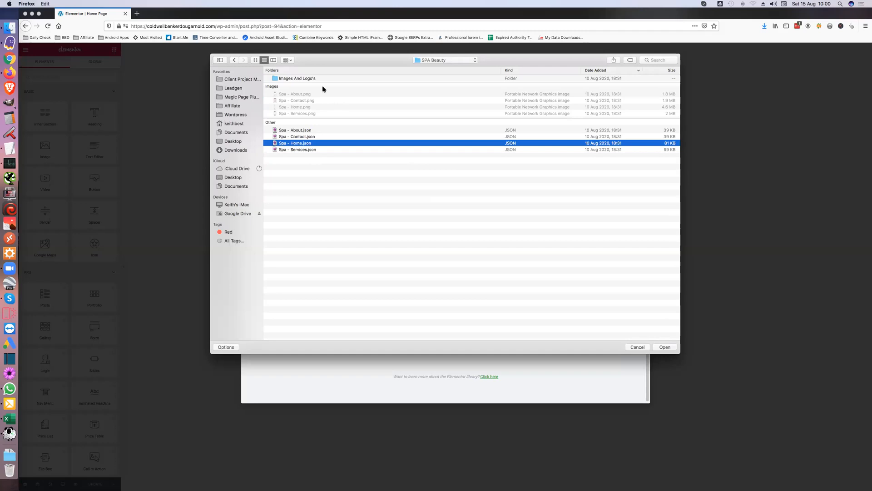
pyautogui.moveTo(285, 89)
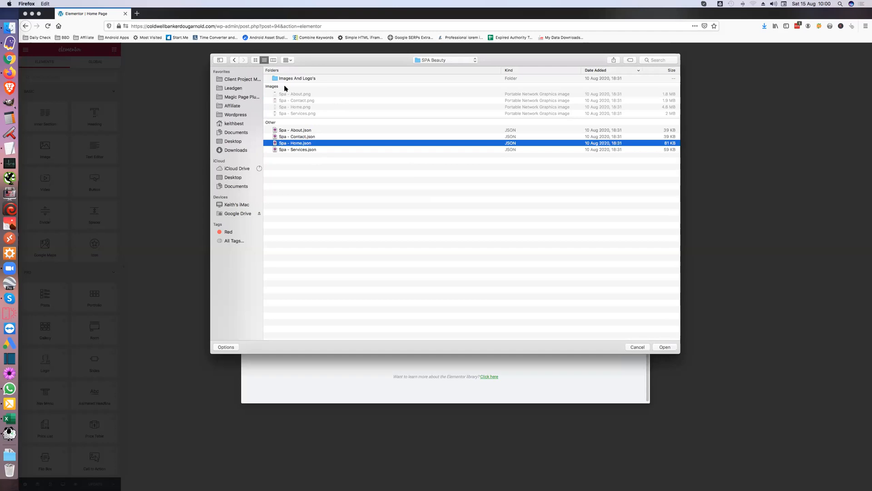
pyautogui.moveTo(423, 193)
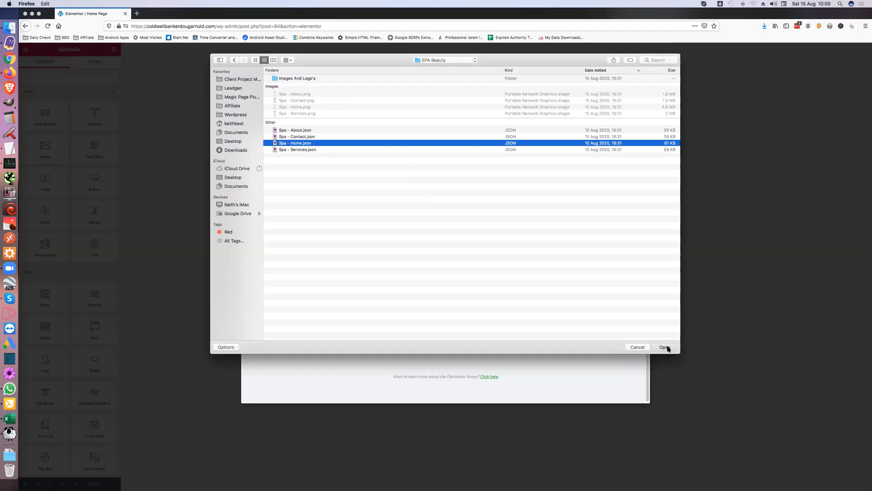
# Step: Upload the chosen Spa - Home.json into Elementor's template library
pyautogui.click(665, 346)
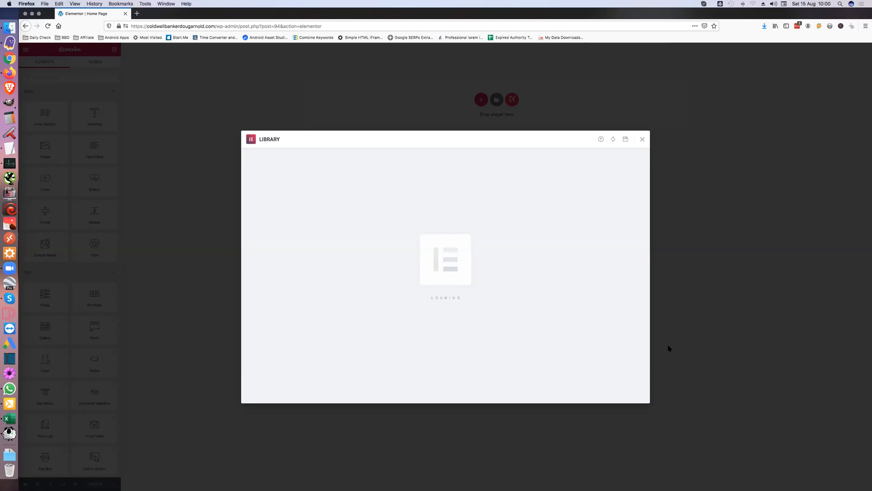
pyautogui.moveTo(576, 335)
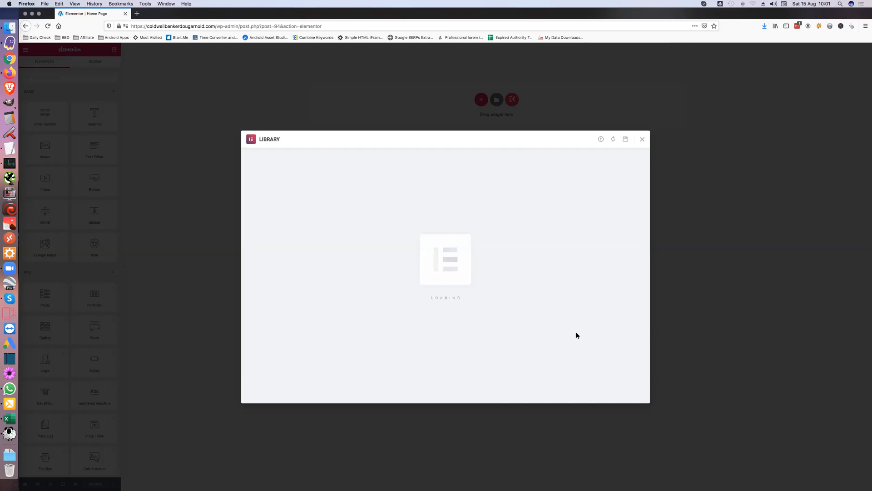
pyautogui.moveTo(615, 182)
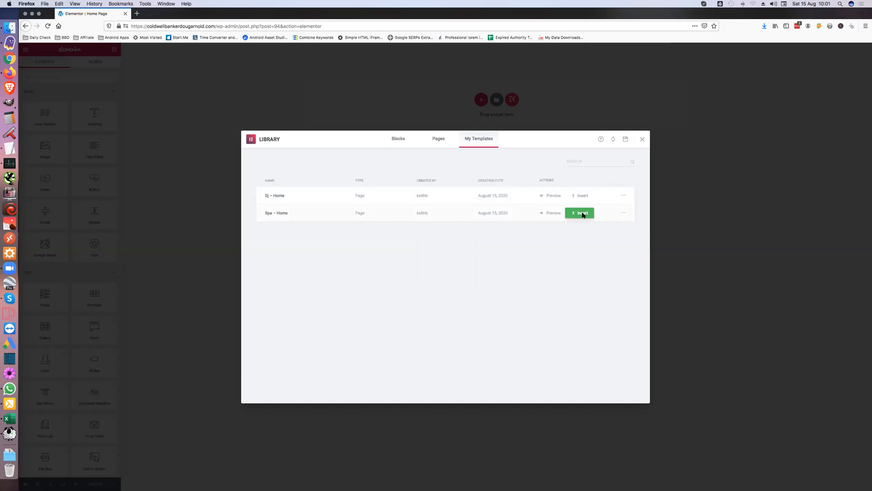
# Step: Insert the Spa – Home template, waiting through Firefox's slow-page warning
pyautogui.click(580, 213)
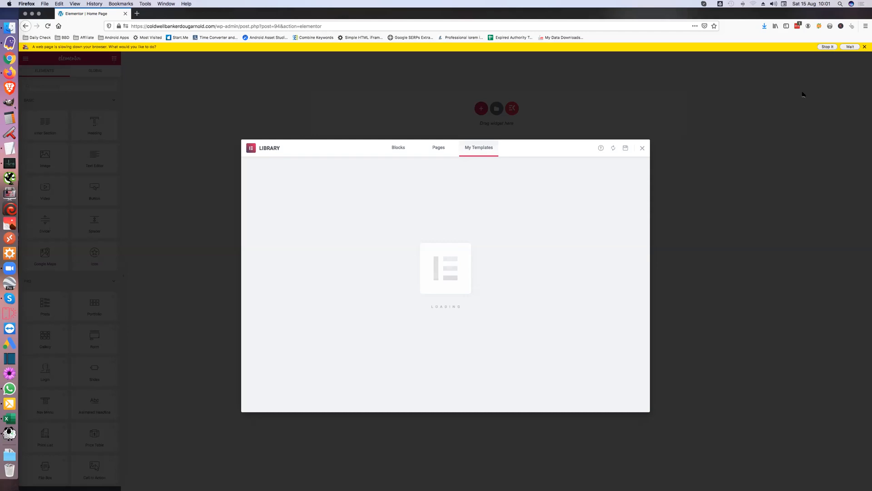
pyautogui.moveTo(820, 104)
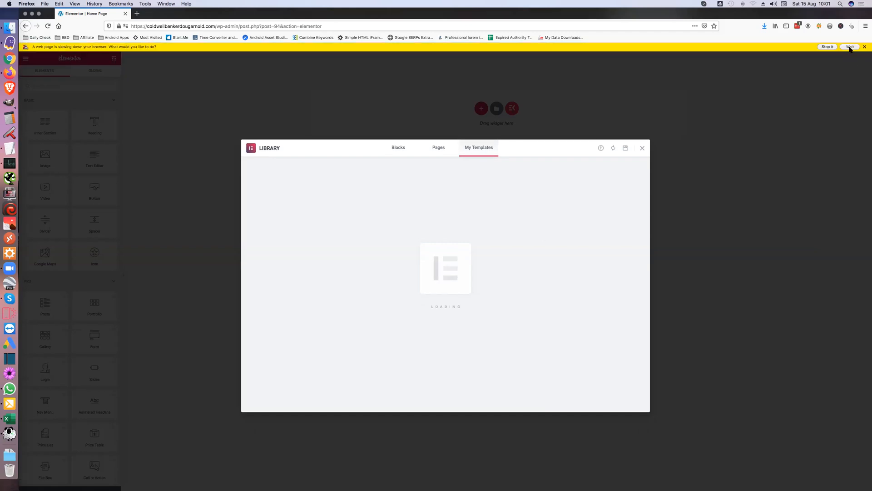
pyautogui.click(864, 46)
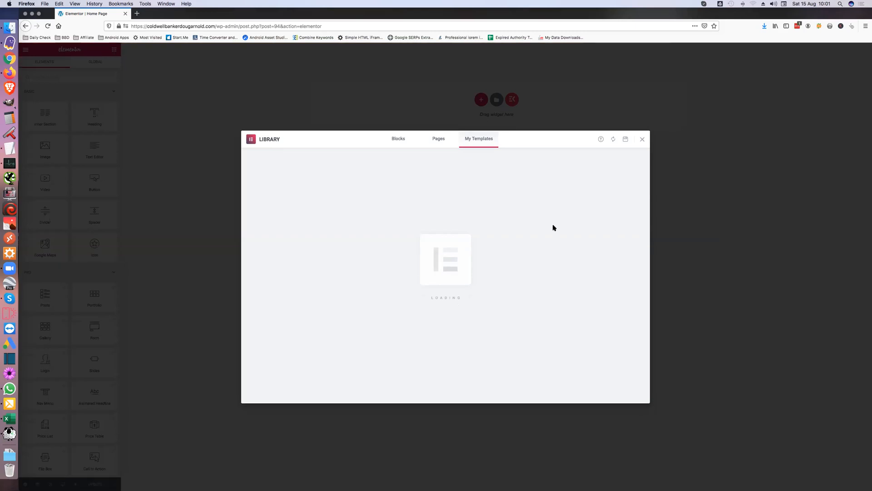
pyautogui.moveTo(537, 233)
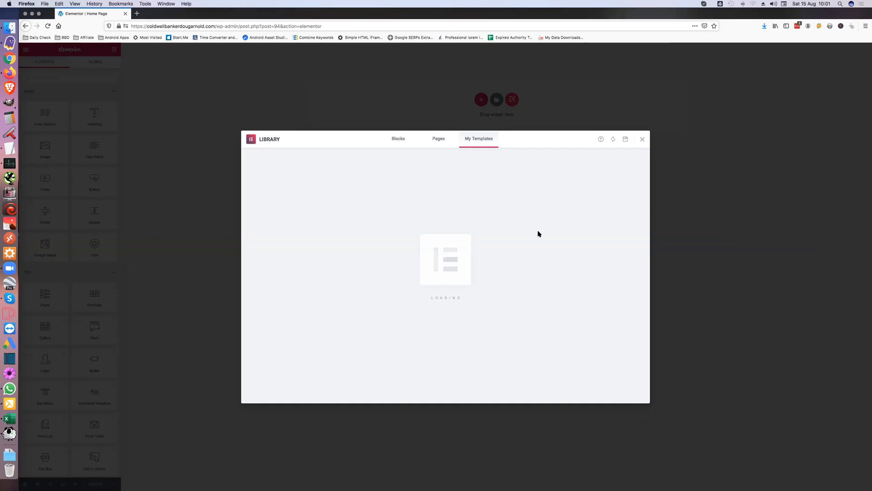
pyautogui.click(642, 139)
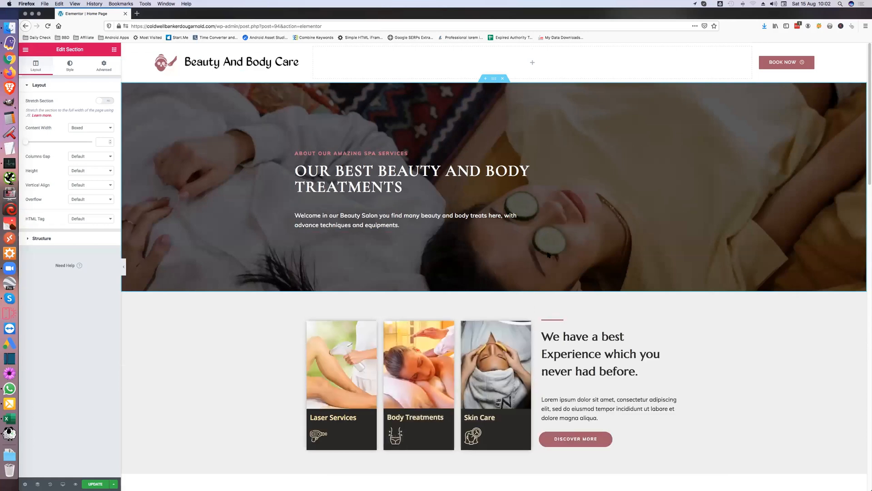
# Step: Scroll down the spa page and select the massage description text block
pyautogui.scroll(-3)
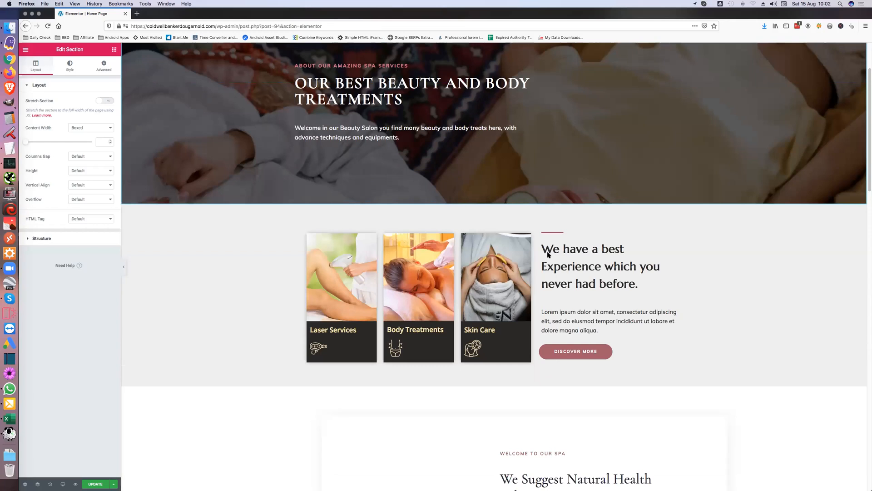
pyautogui.scroll(-3)
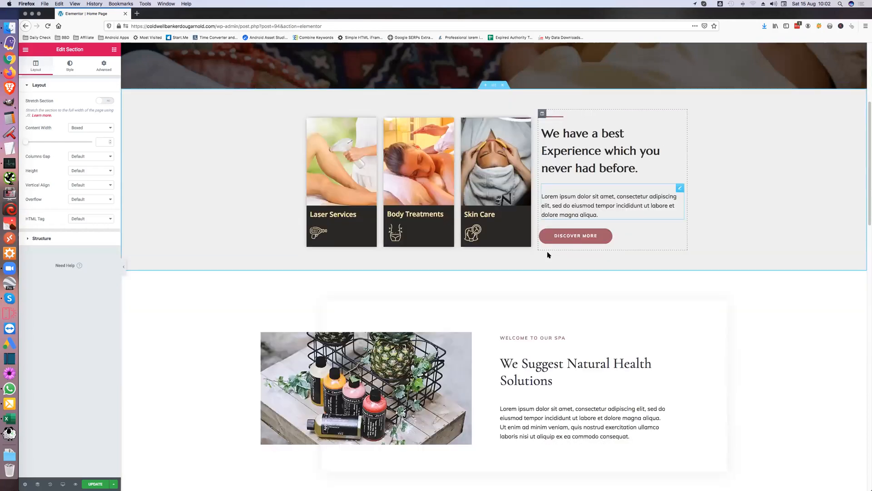
pyautogui.scroll(-3)
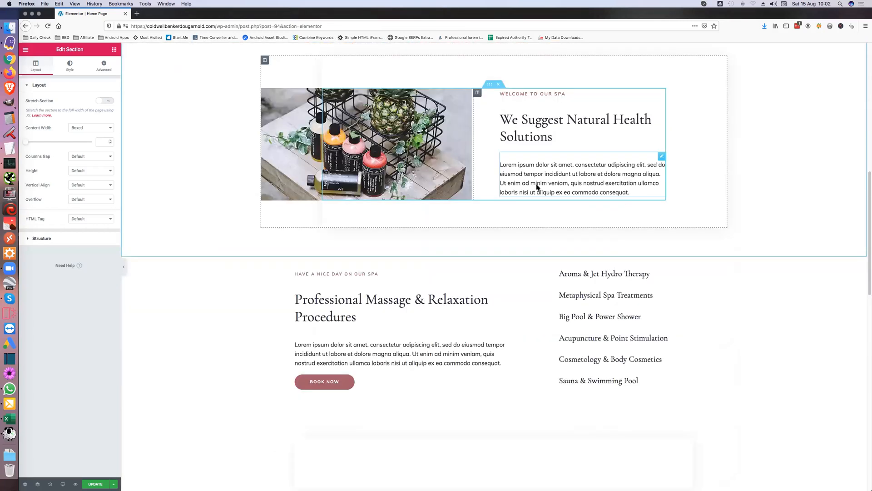
pyautogui.scroll(-3)
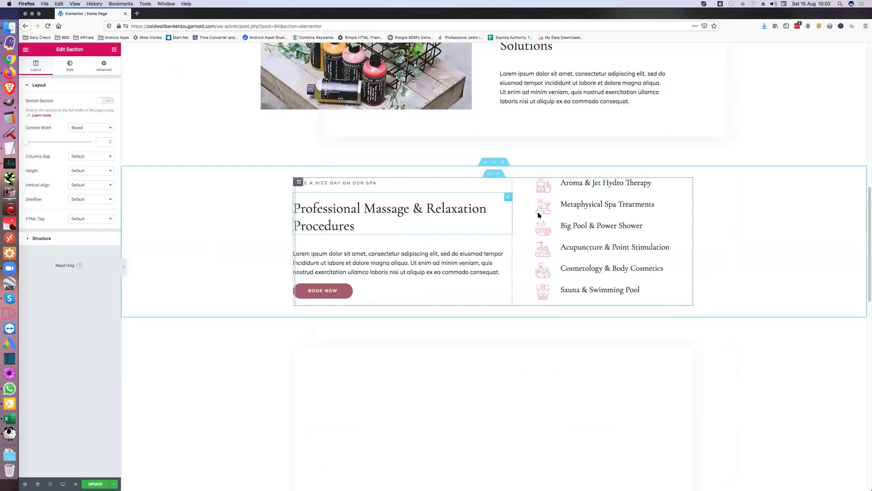
pyautogui.scroll(-3)
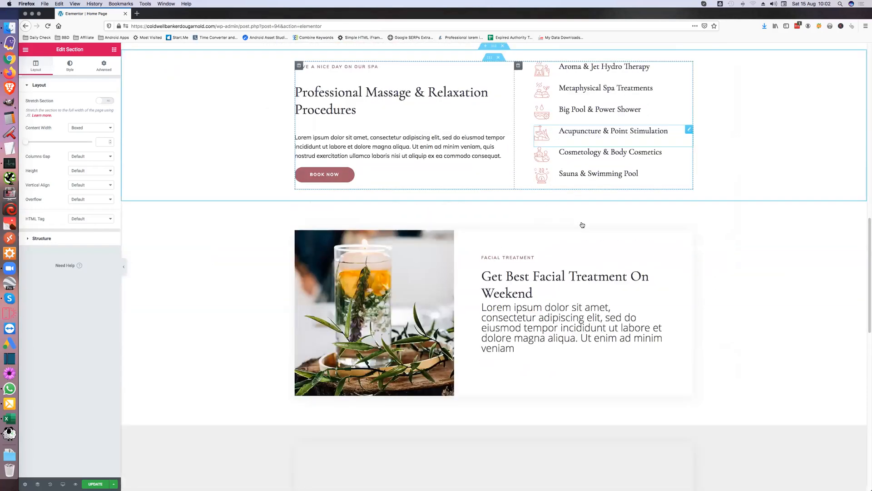
pyautogui.scroll(-3)
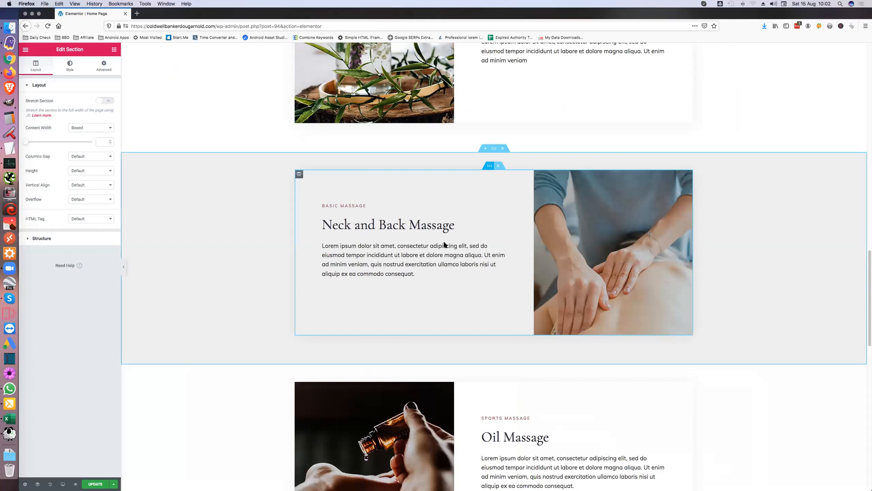
pyautogui.click(401, 259)
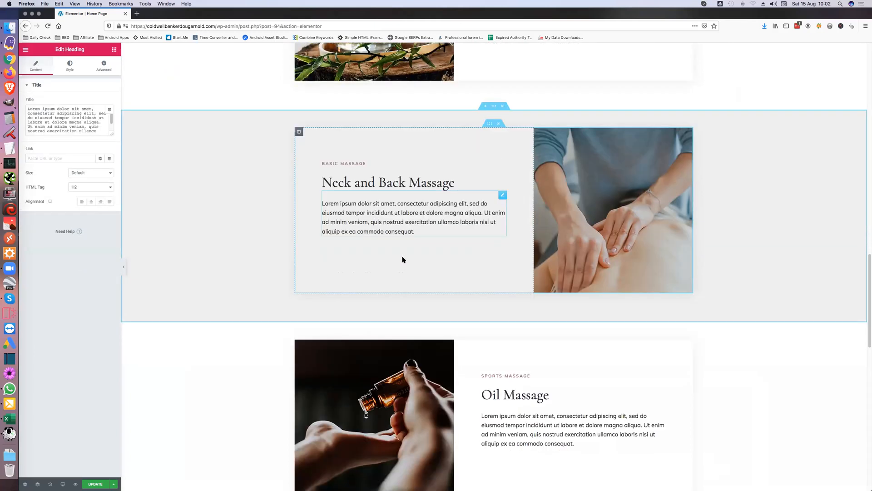
# Step: Scroll through the rest of the layout, back up, and return to Elementor's widget list
pyautogui.scroll(-3)
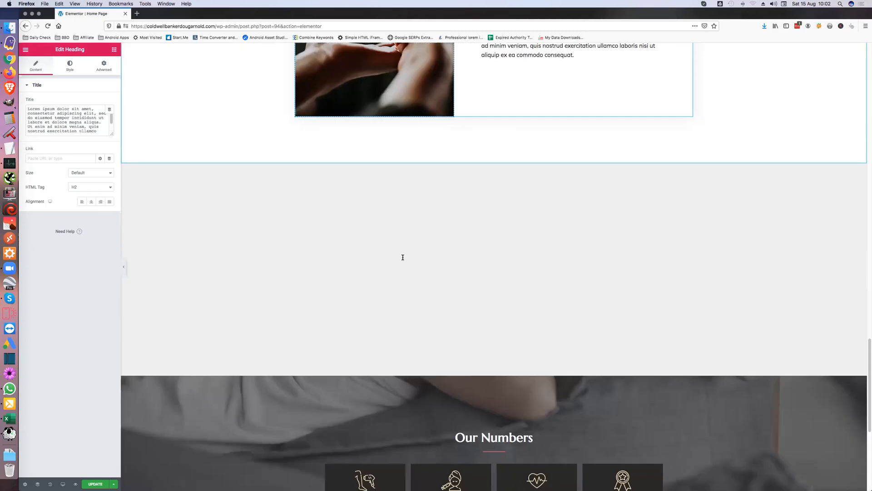
pyautogui.scroll(-3)
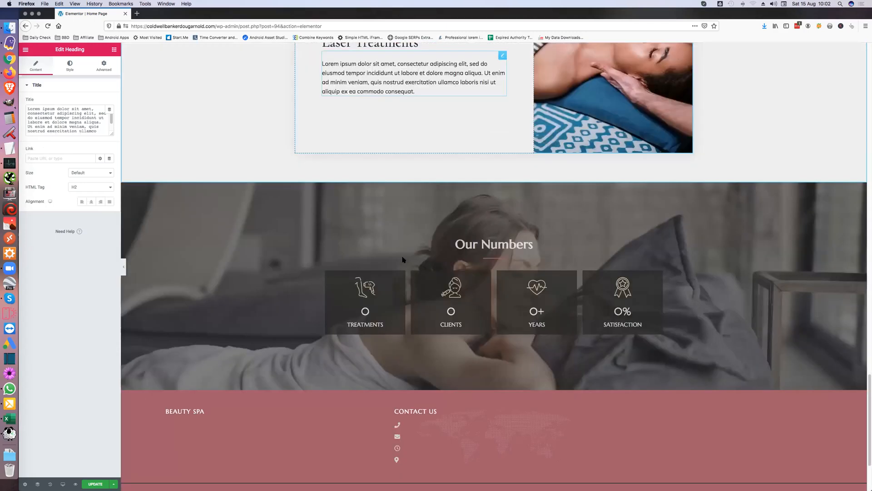
pyautogui.scroll(-3)
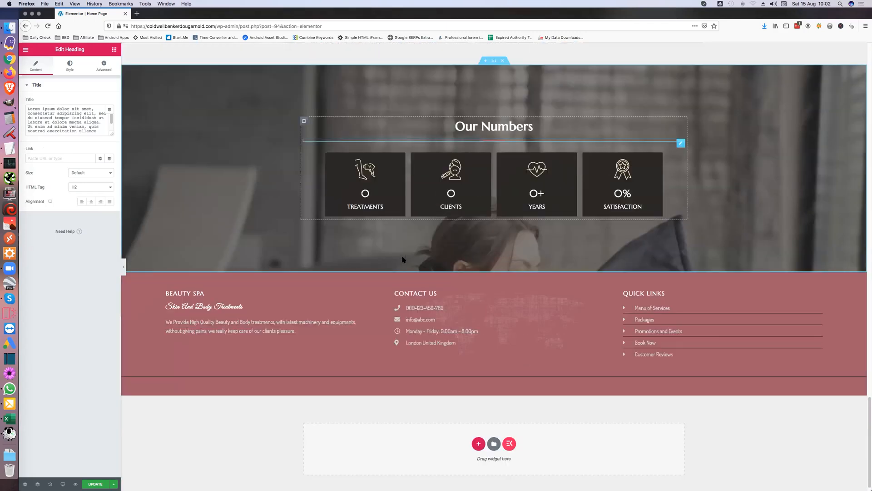
pyautogui.scroll(3)
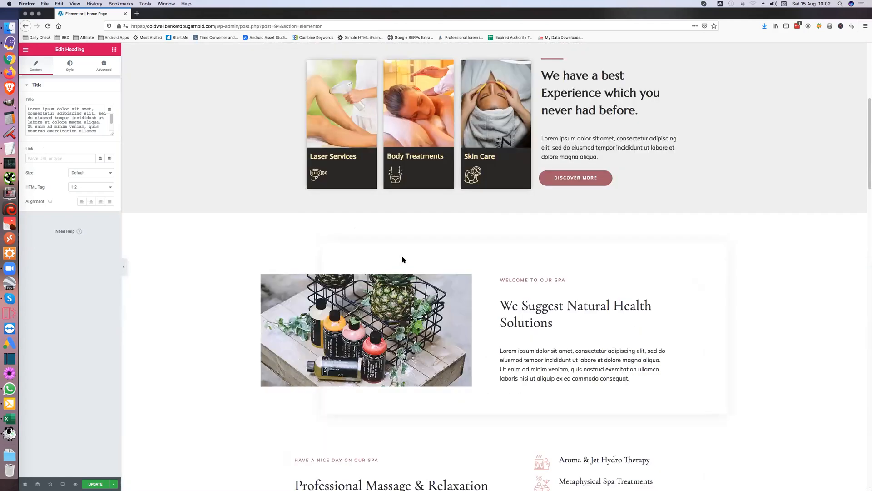
pyautogui.scroll(3)
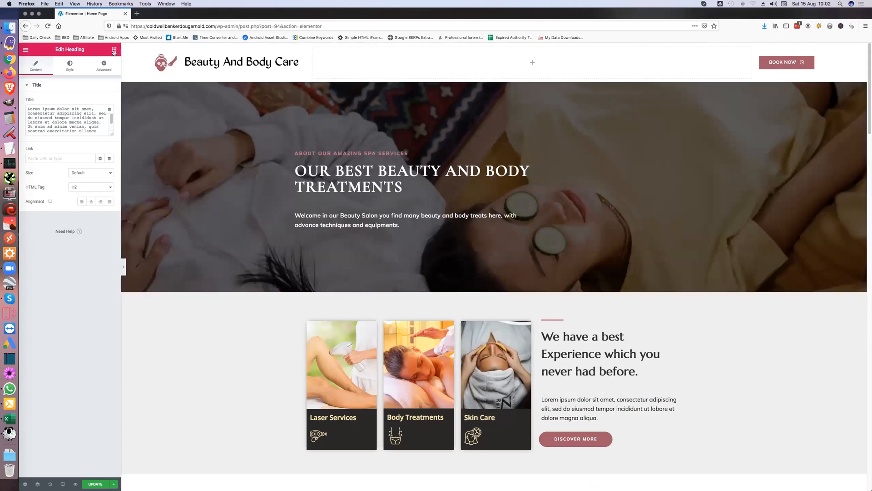
pyautogui.click(113, 50)
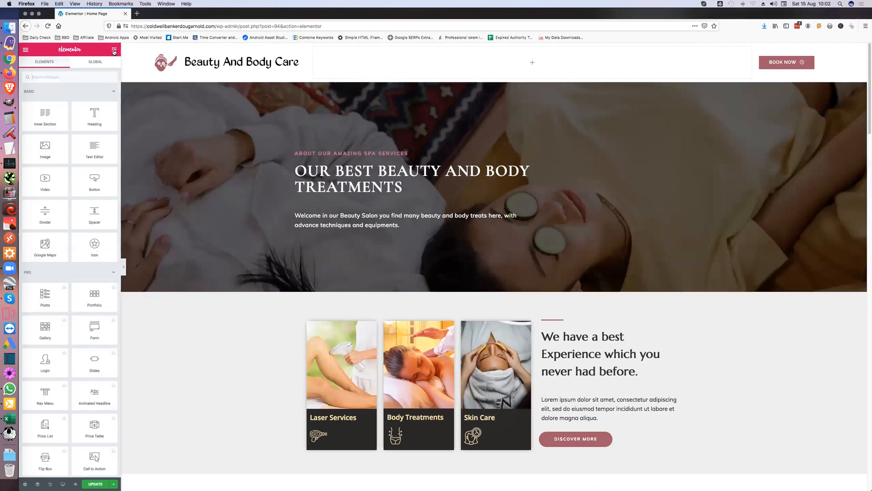
# Step: Scroll the Elementor widget panel down to the ElementsKit Header Footer widgets, including Nav Menu
pyautogui.scroll(-3)
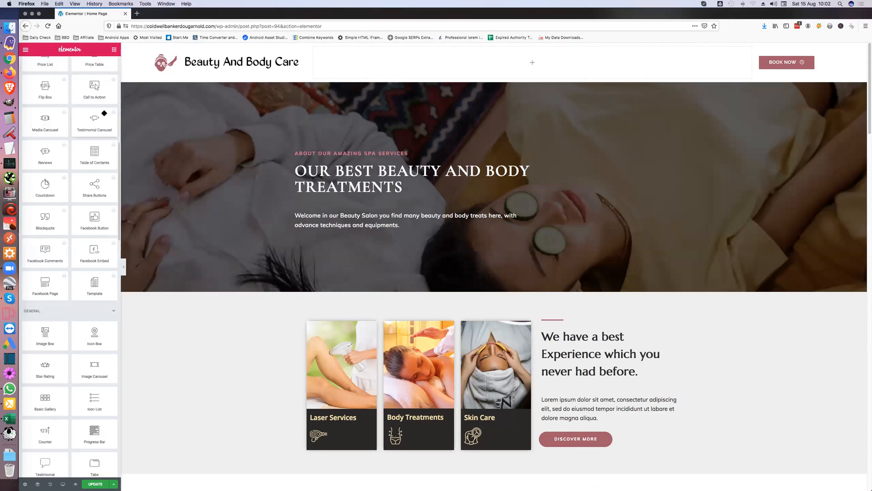
pyautogui.scroll(-3)
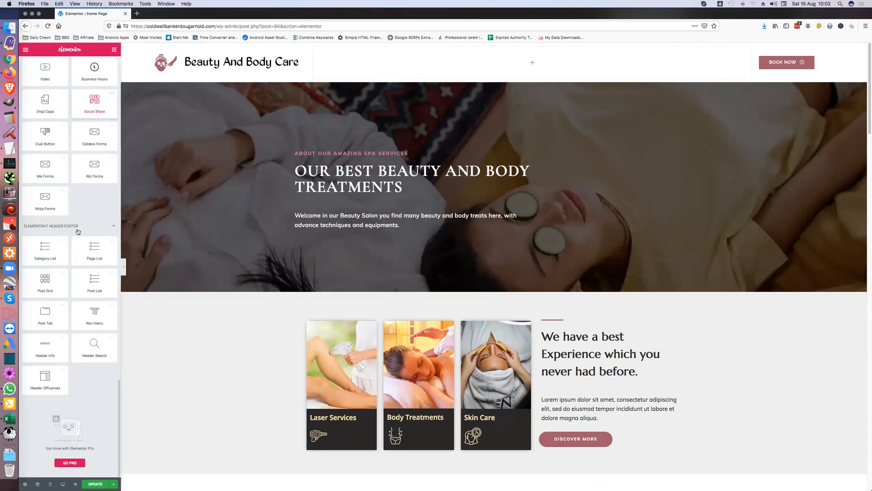
pyautogui.moveTo(94, 314)
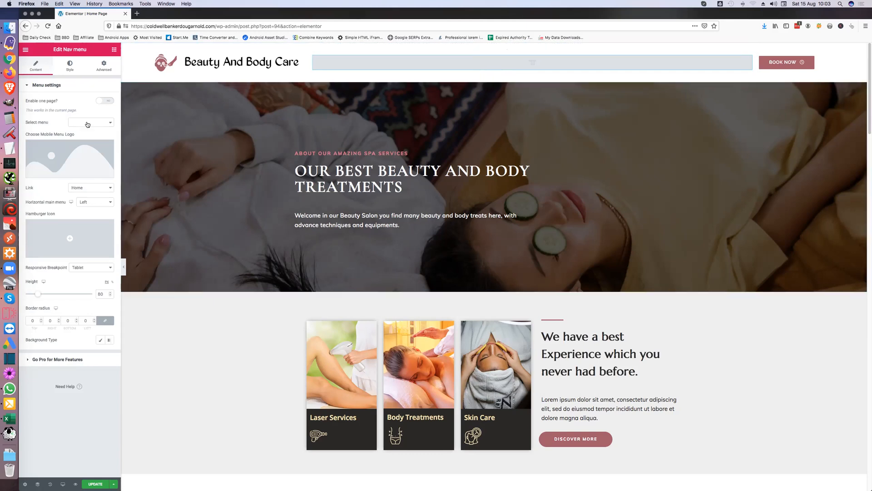
# Step: Select the Primary menu for the header's nav menu widget
pyautogui.click(89, 122)
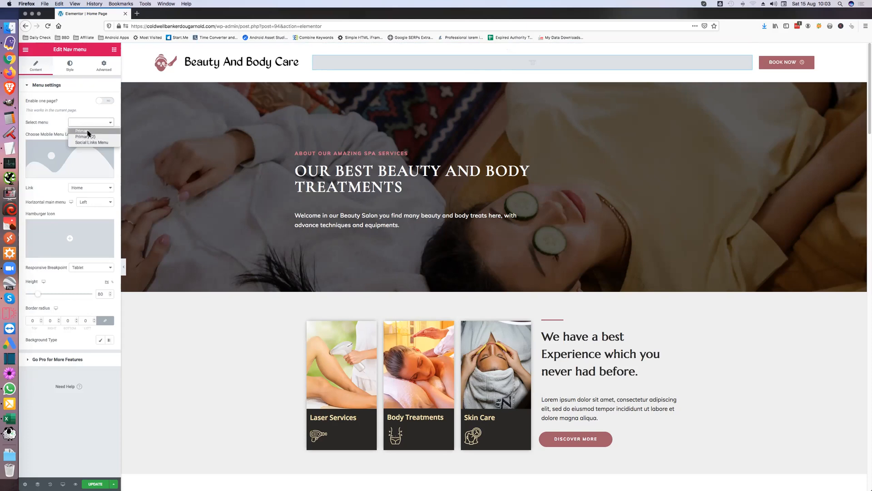
pyautogui.click(81, 132)
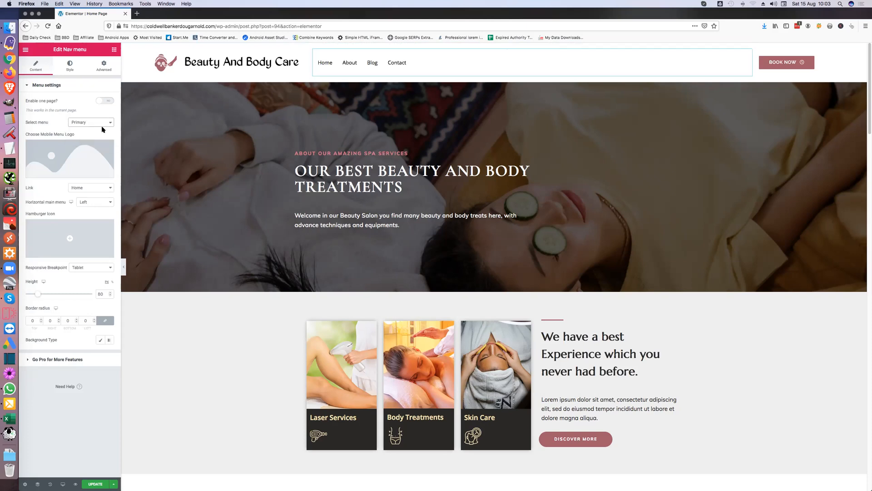
pyautogui.click(396, 62)
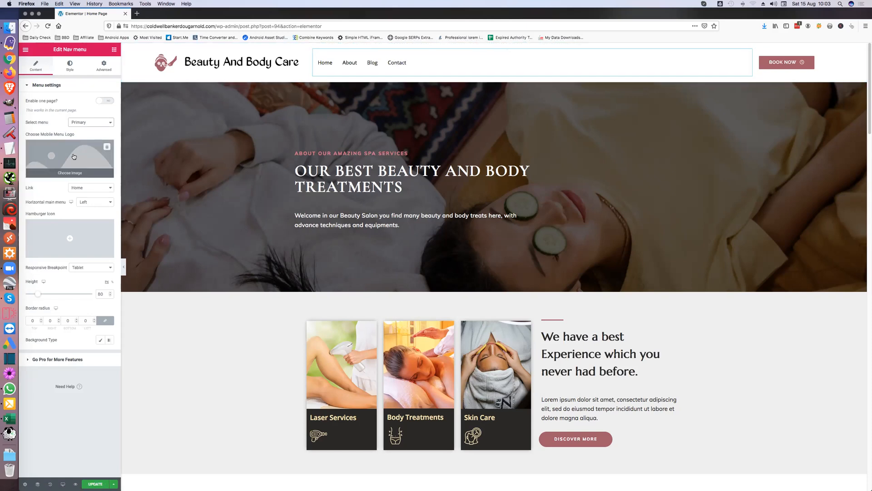
# Step: Insert the quality-2.svg award ribbon image from the Media Library as the mobile menu logo
pyautogui.click(69, 158)
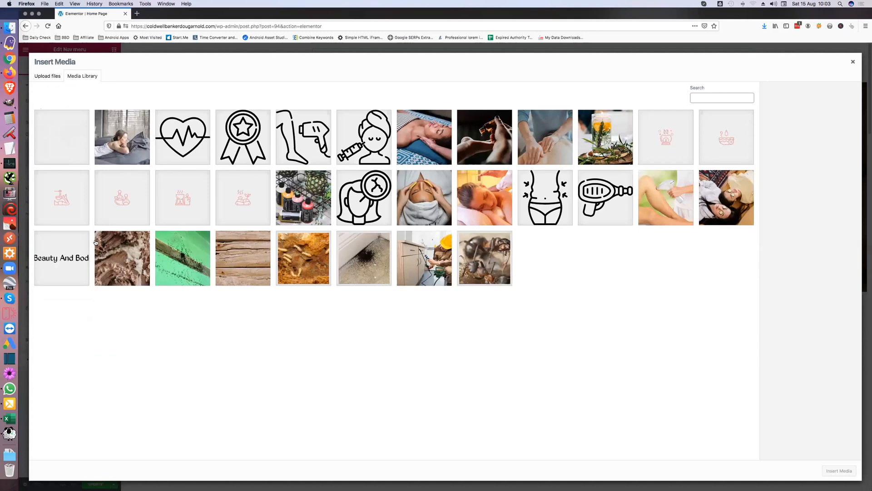
pyautogui.moveTo(386, 265)
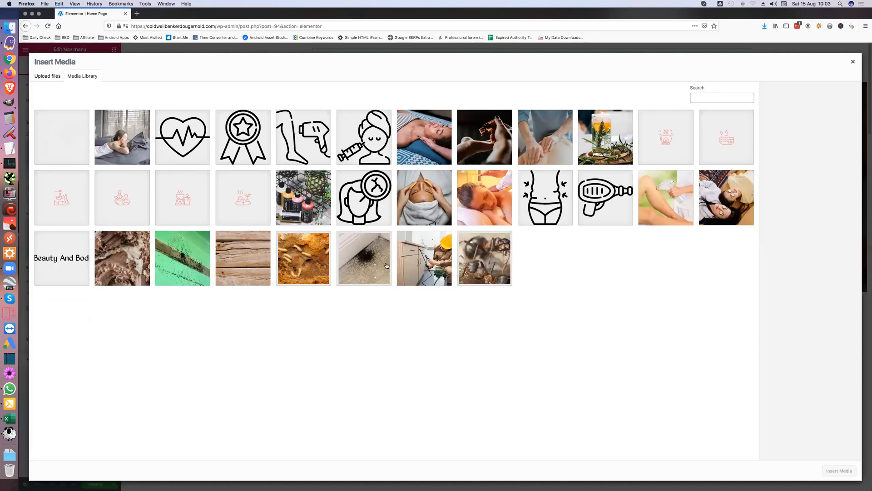
pyautogui.click(242, 137)
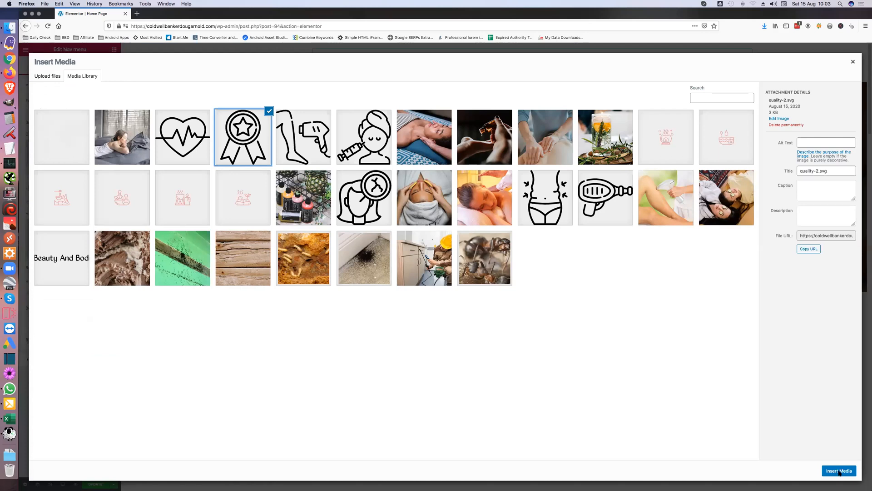
pyautogui.click(839, 470)
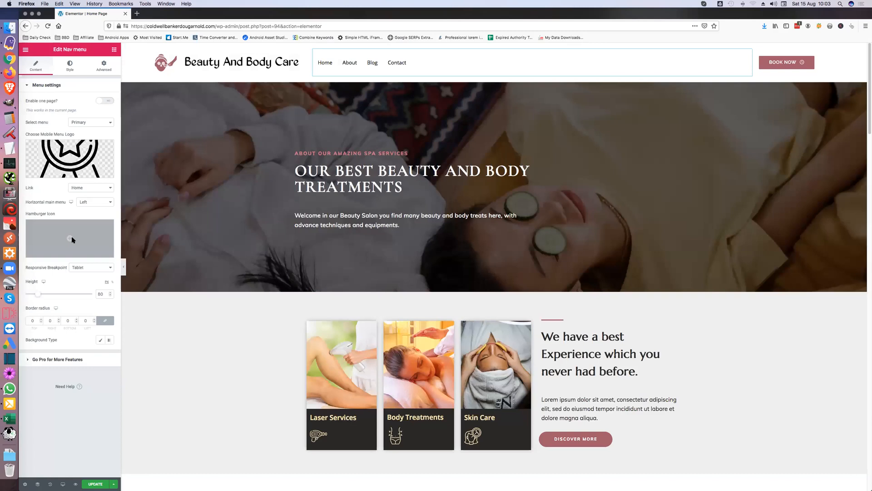
pyautogui.click(69, 238)
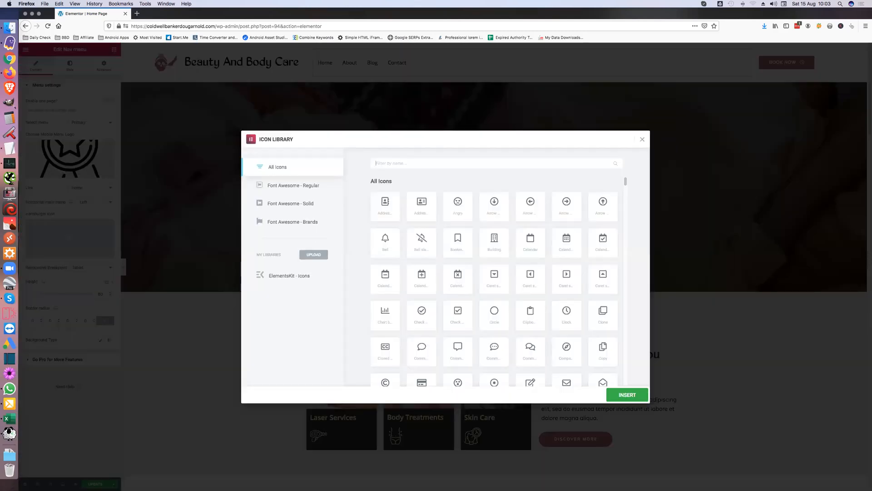
# Step: Search 'hamb' in the Icon Library and insert the burger icon as the mobile toggle
pyautogui.write('hamb')
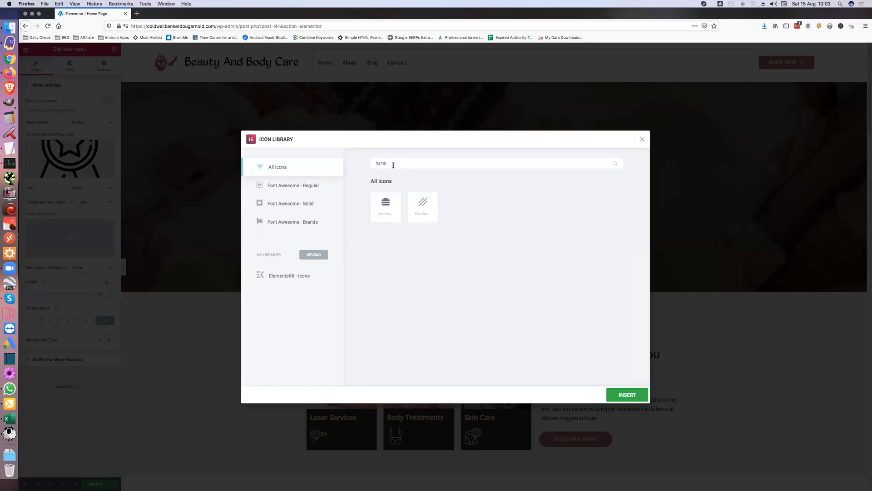
pyautogui.click(385, 202)
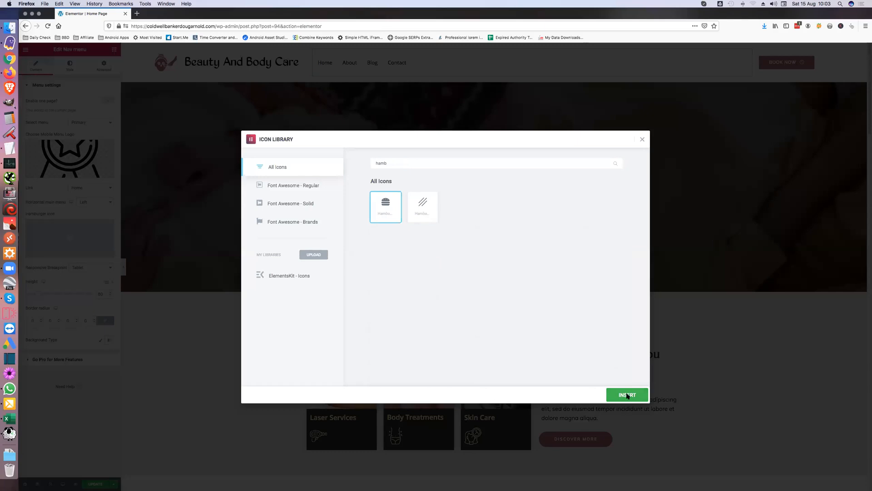
pyautogui.click(627, 394)
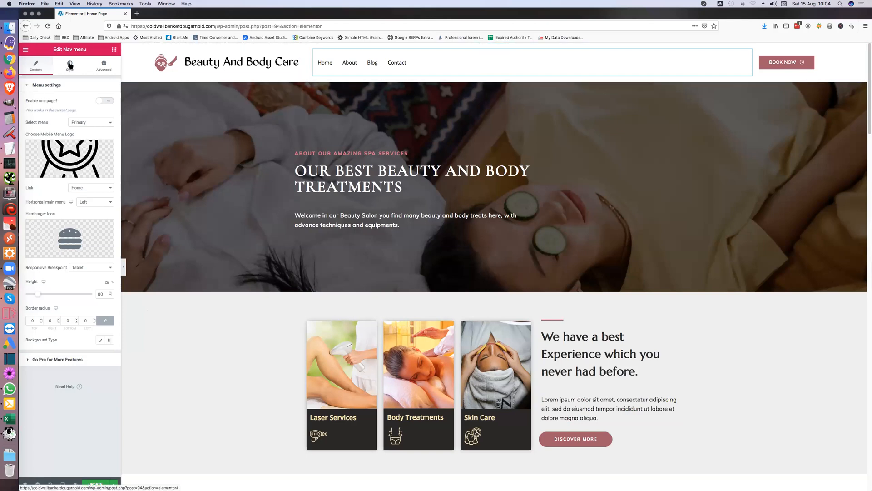
# Step: Under Menu item style, set item text colour green for Normal, red for Hover, black for Active
pyautogui.click(69, 65)
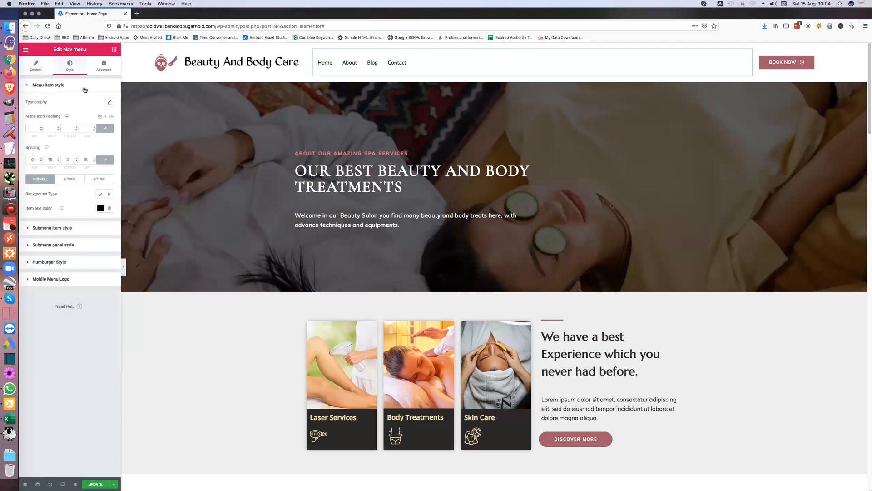
pyautogui.moveTo(30, 162)
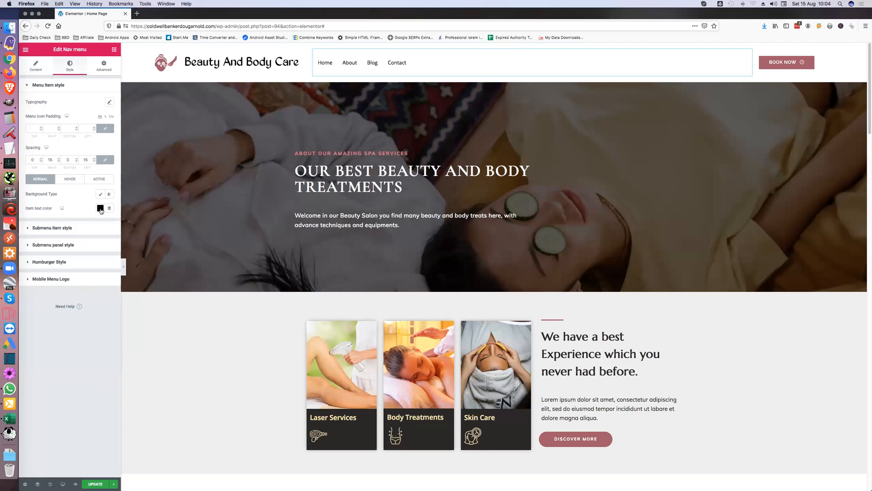
pyautogui.click(100, 208)
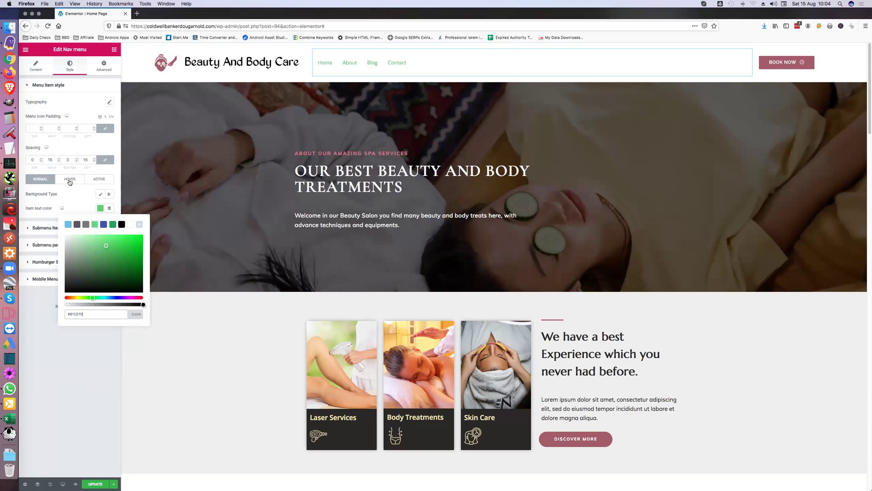
pyautogui.click(100, 208)
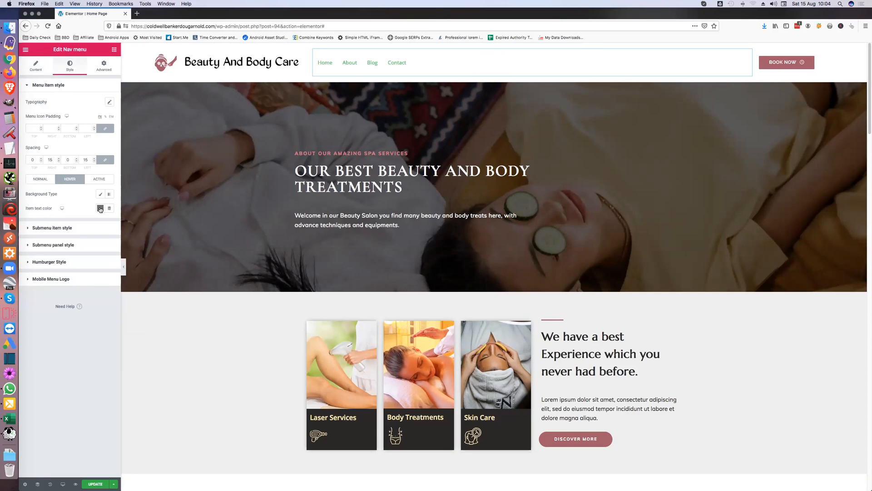
pyautogui.click(100, 208)
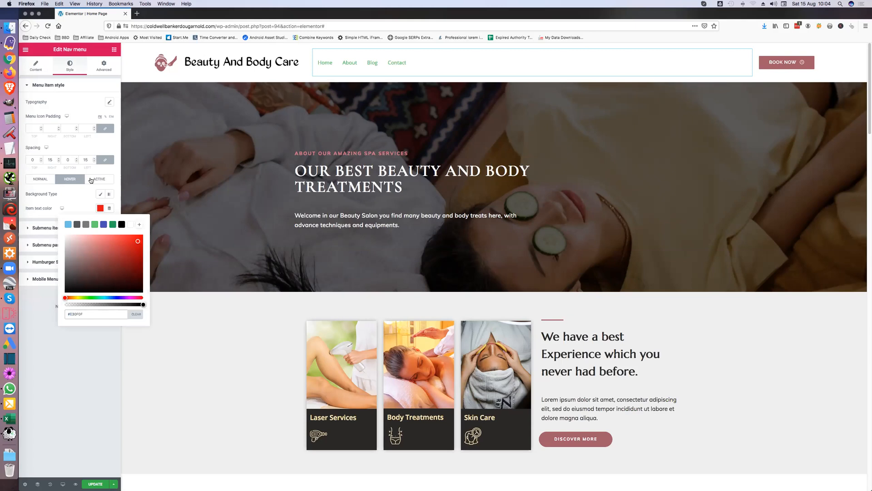
pyautogui.click(99, 179)
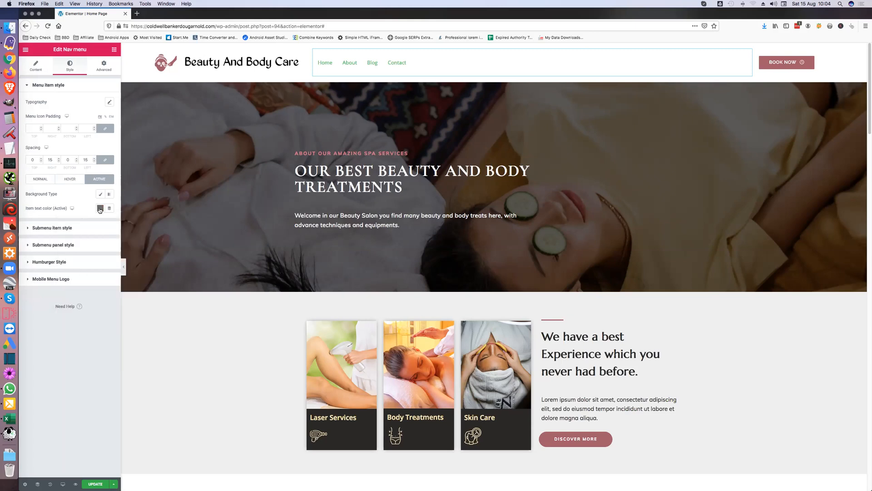
pyautogui.click(99, 208)
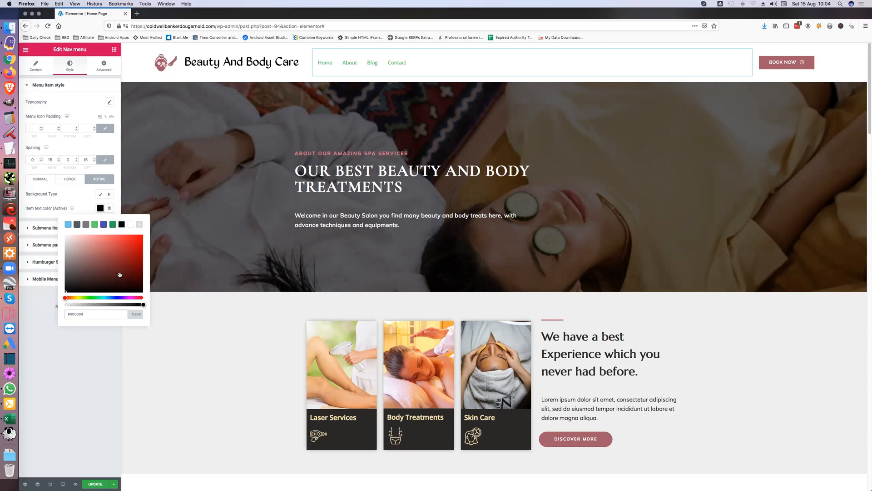
pyautogui.moveTo(118, 327)
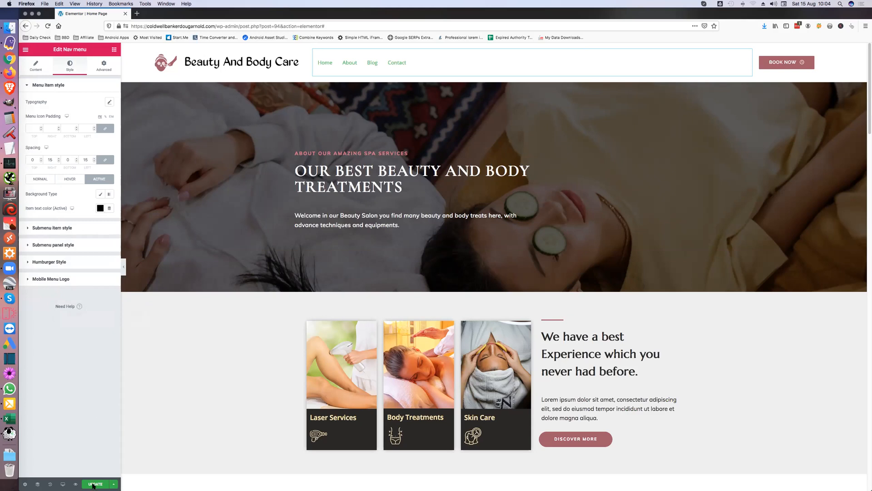
pyautogui.click(95, 483)
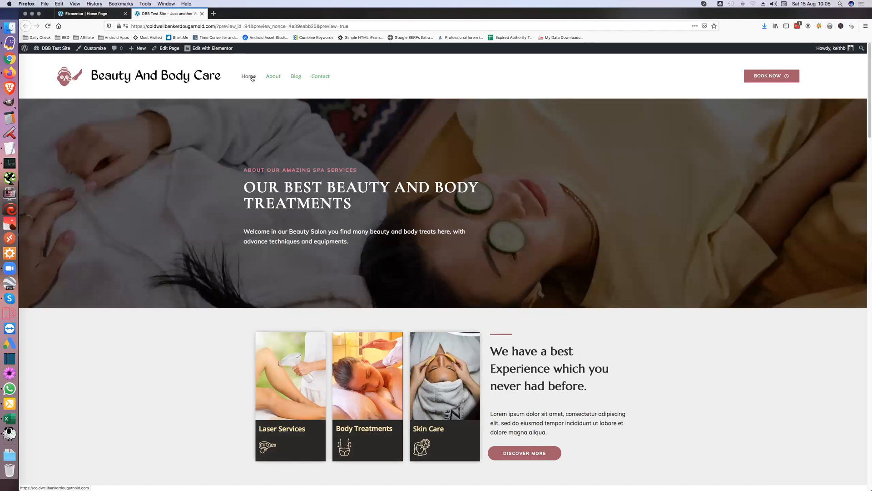
pyautogui.moveTo(257, 172)
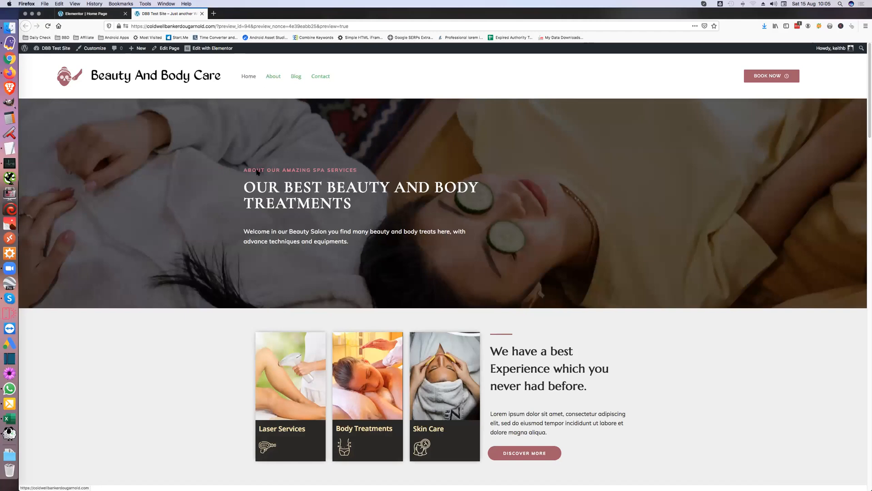
pyautogui.scroll(-3)
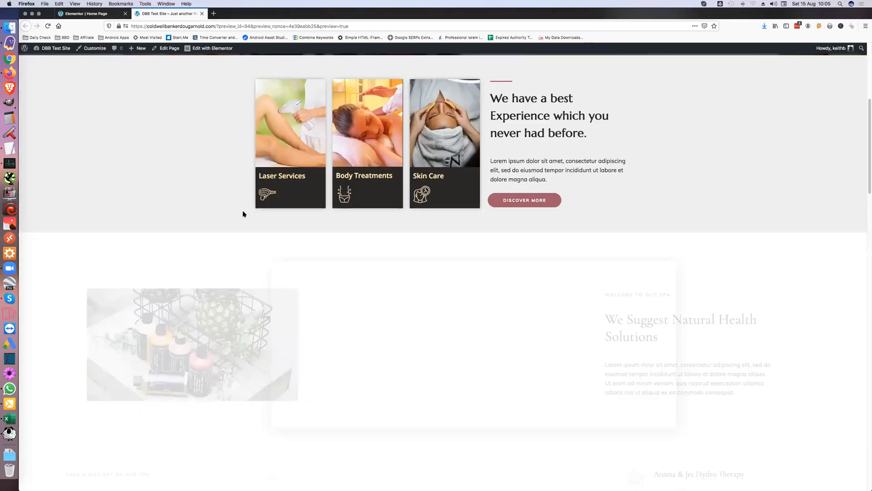
pyautogui.scroll(-3)
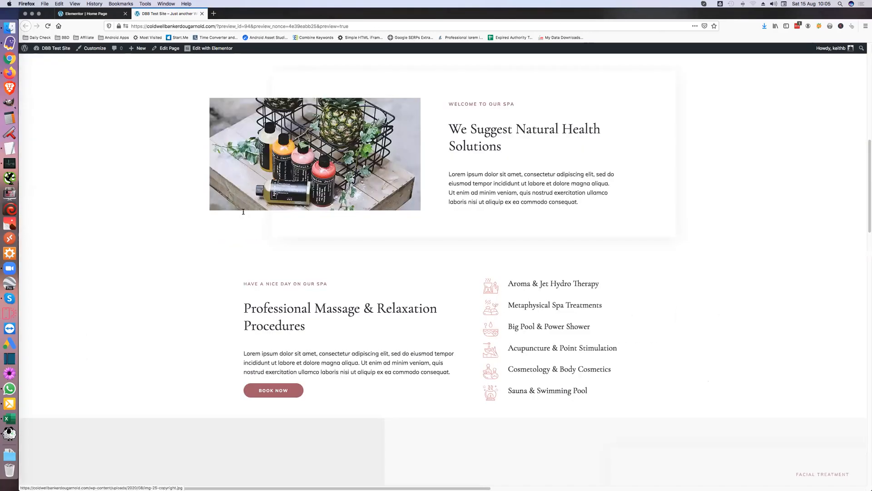
pyautogui.scroll(-3)
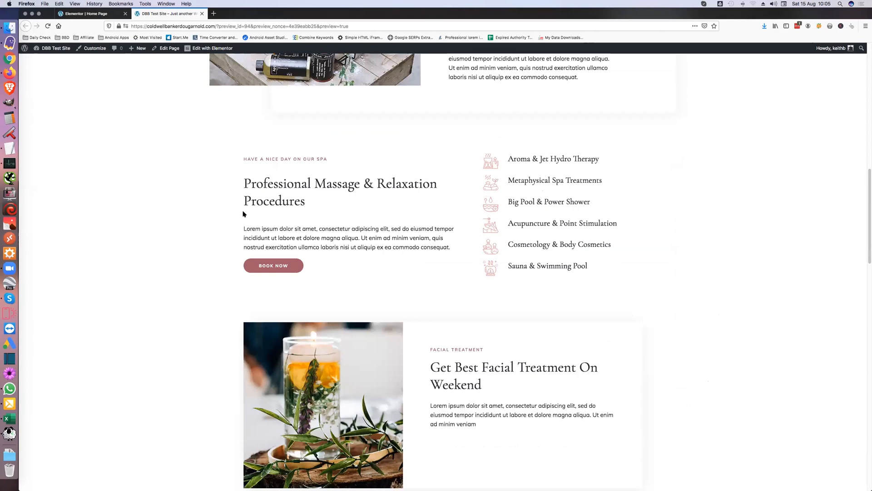
pyautogui.scroll(-3)
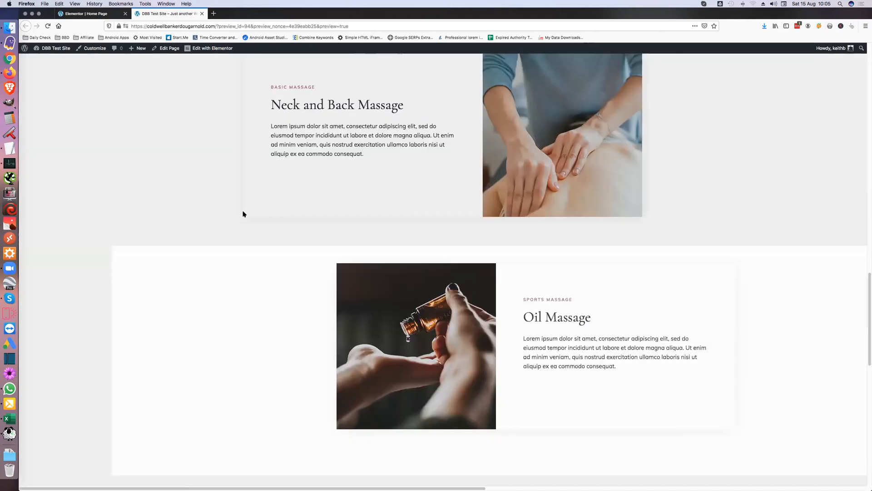
pyautogui.scroll(-3)
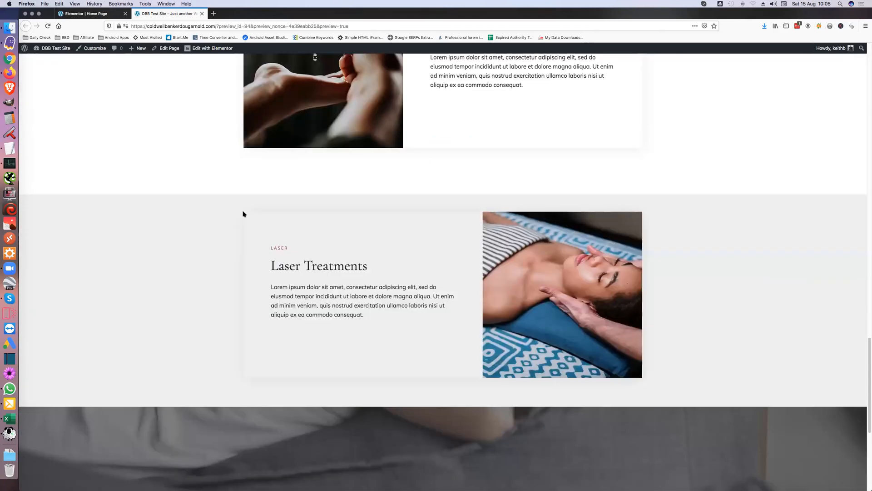
pyautogui.scroll(-3)
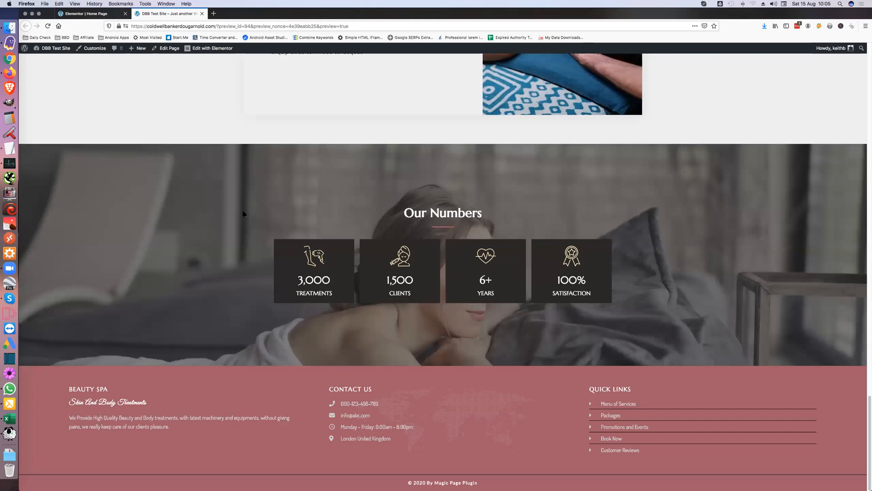
pyautogui.scroll(3)
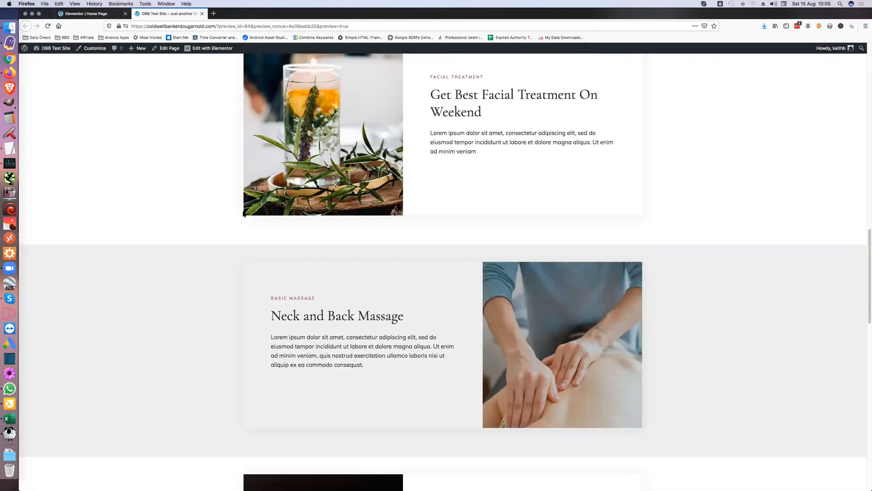
pyautogui.scroll(3)
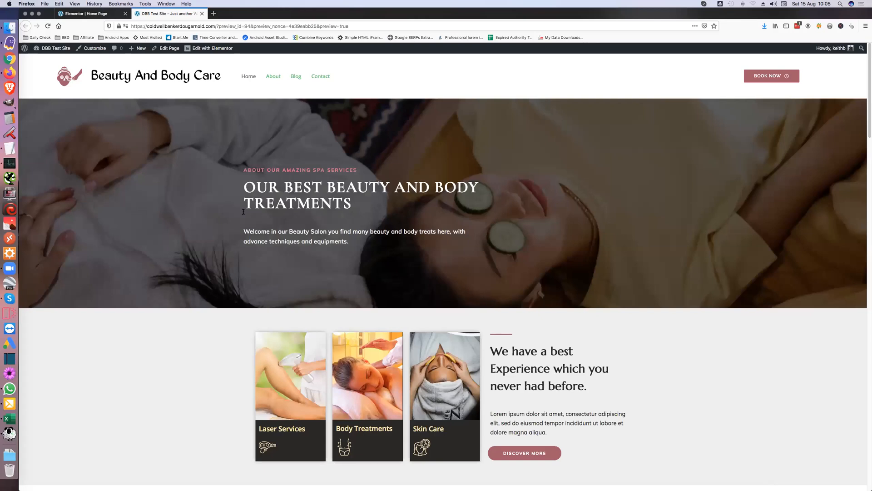
pyautogui.moveTo(826, 253)
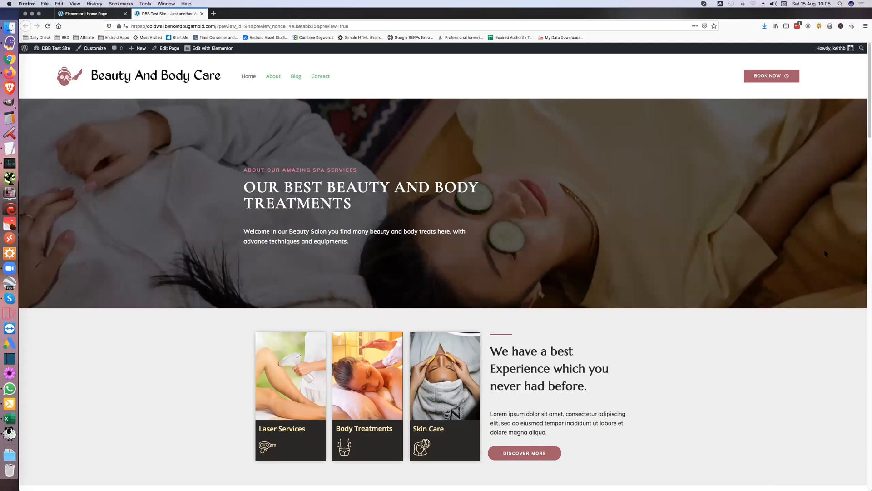